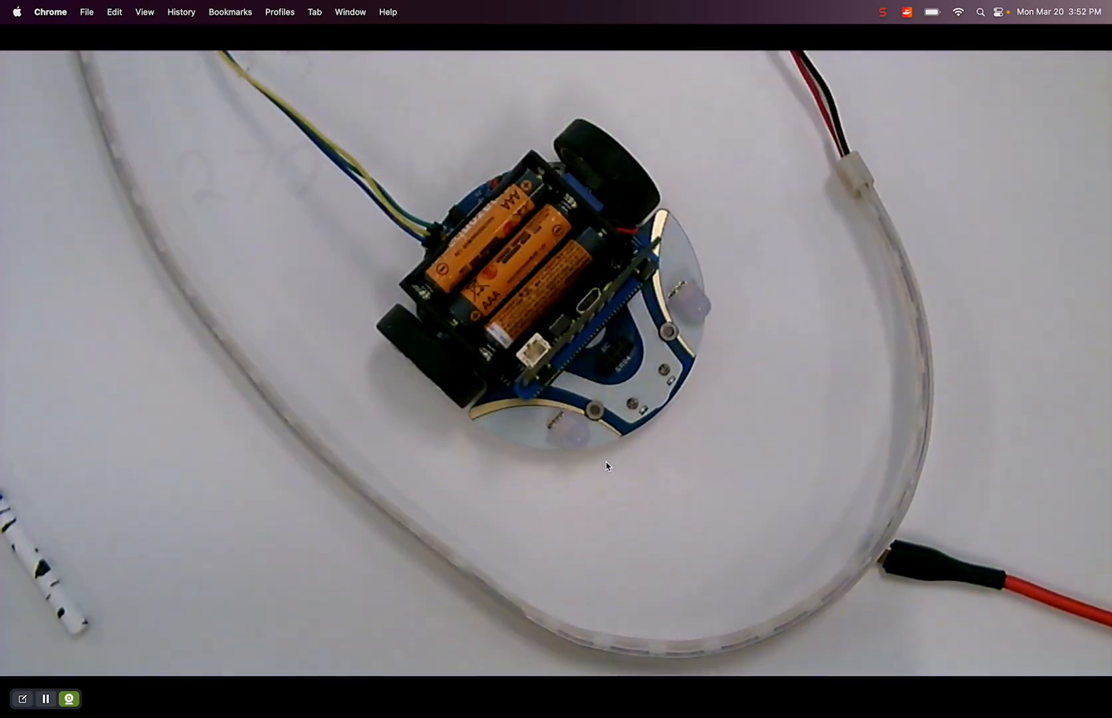
# Step: Close the CuteBot webcam feed to reveal the empty MakeCode project
pyautogui.click(883, 12)
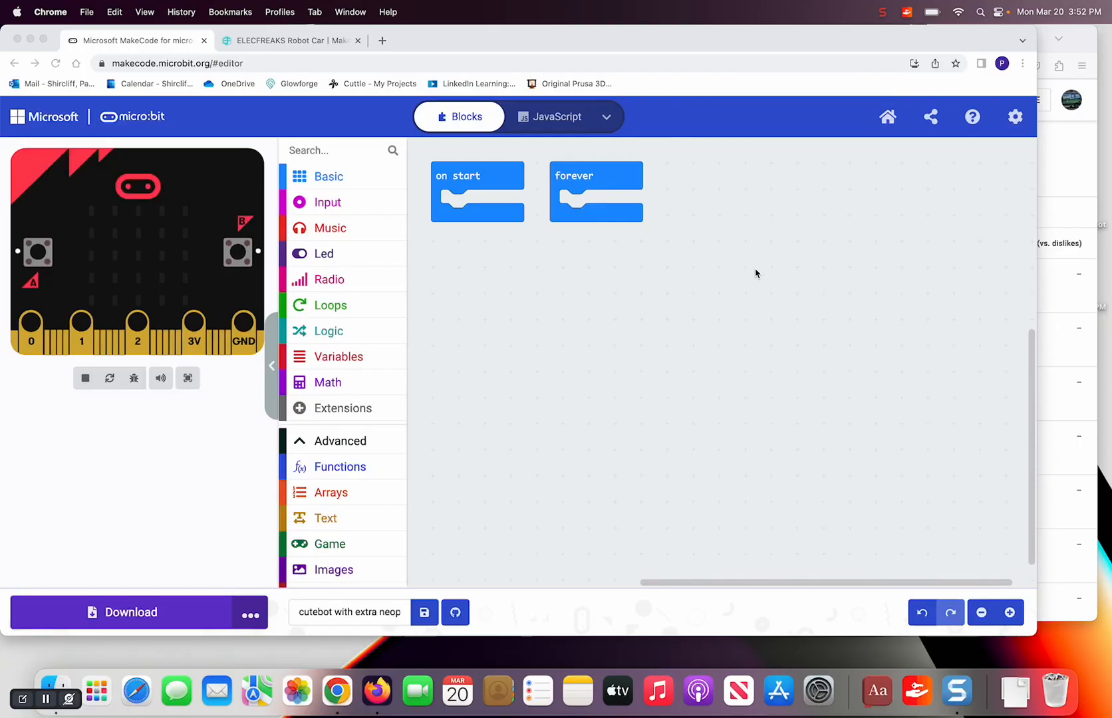
pyautogui.moveTo(851, 281)
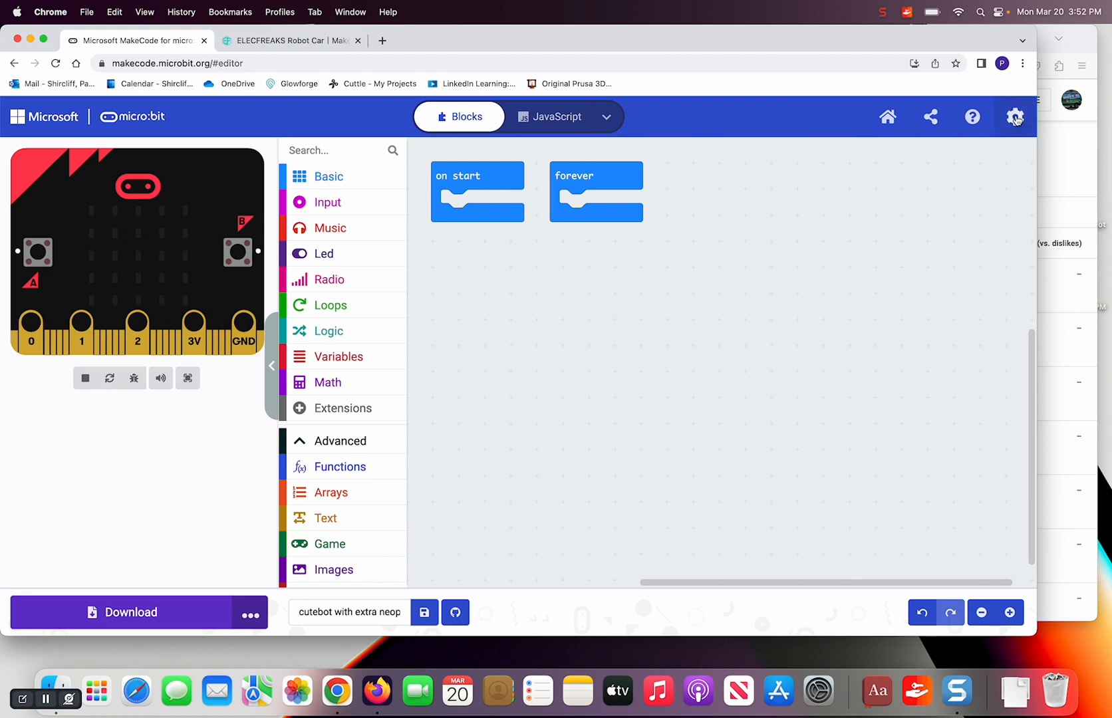
# Step: Search extensions for 'cutebot' and add the CuteBot and NeoPixel extensions
pyautogui.click(343, 407)
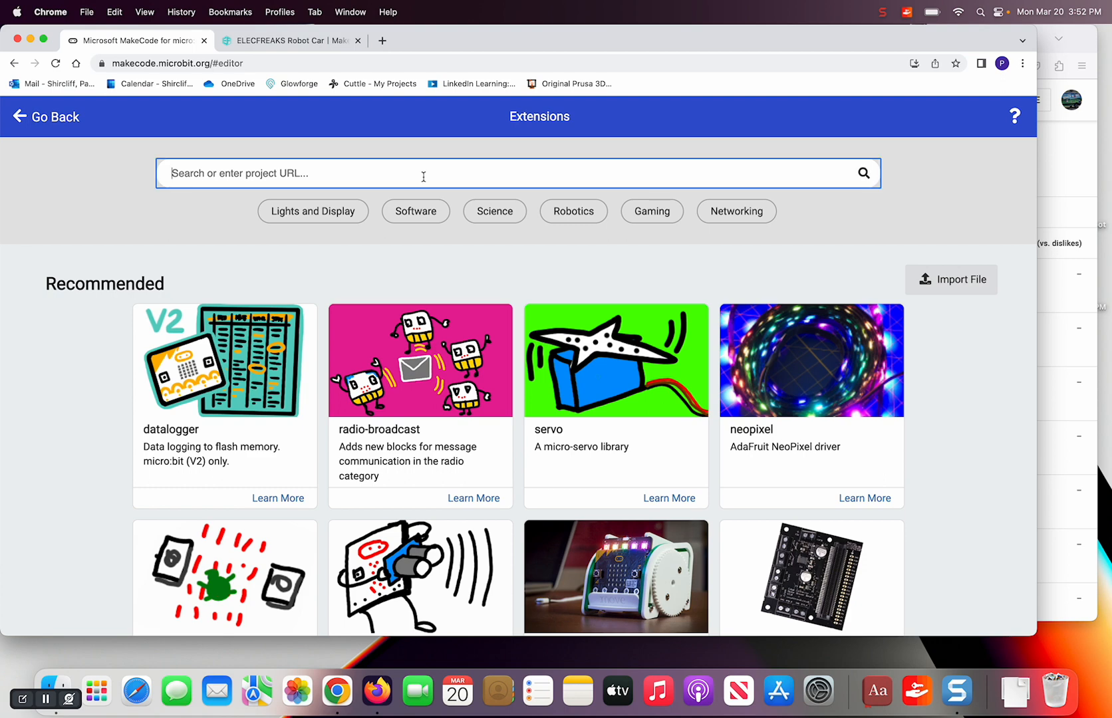
pyautogui.write('cutebot')
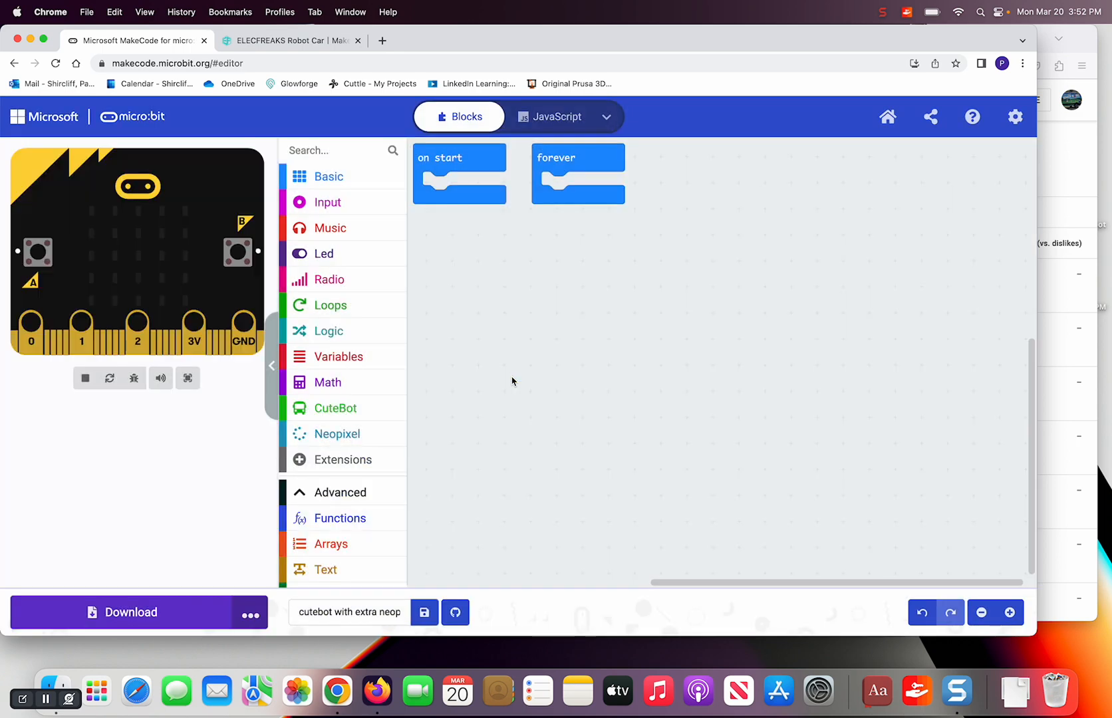
# Step: Add two NeoPixel strip setups to on start, each on pin P1 with 30 LEDs
pyautogui.click(335, 433)
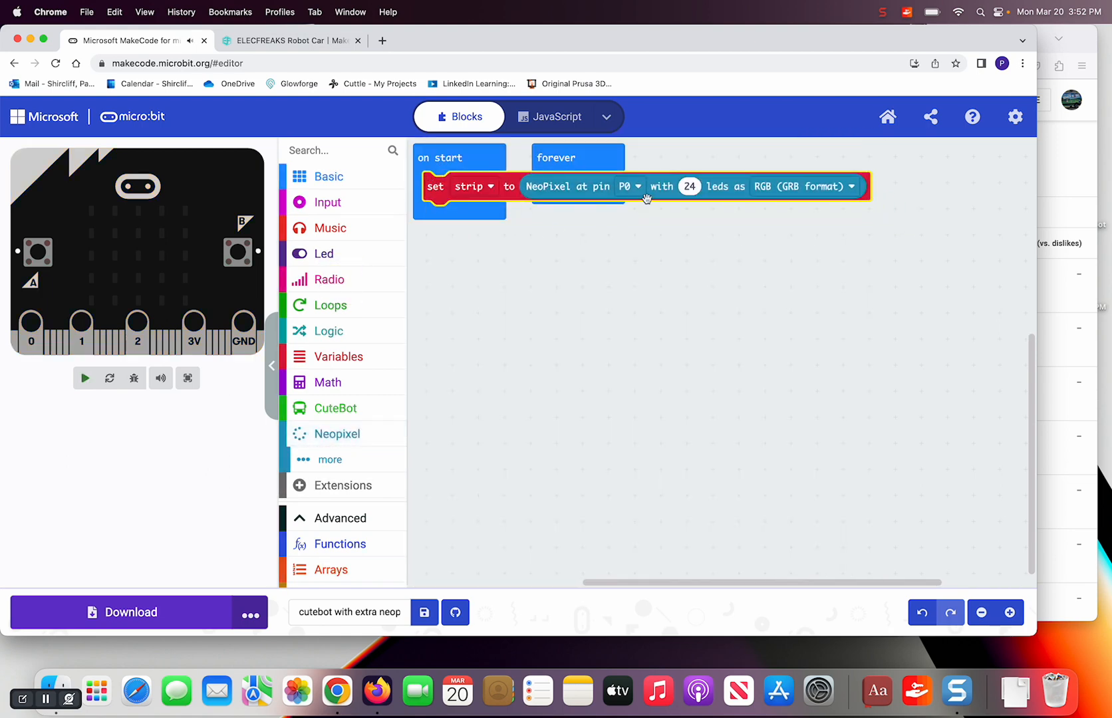
pyautogui.click(627, 186)
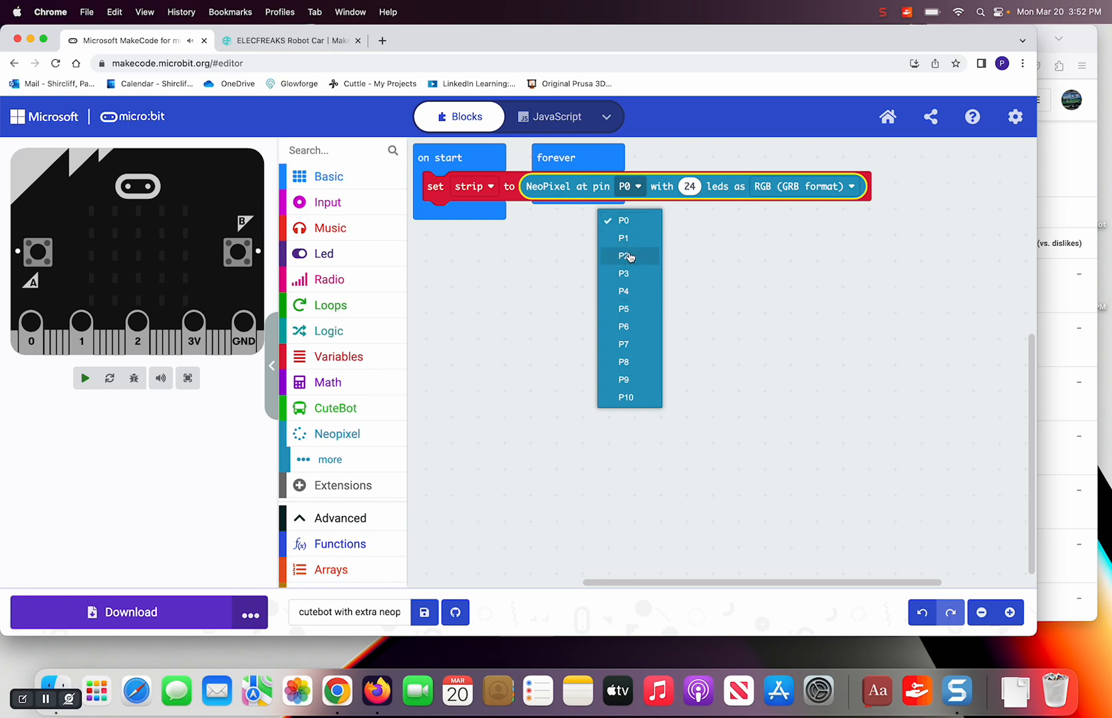
pyautogui.click(623, 237)
pyautogui.write('30')
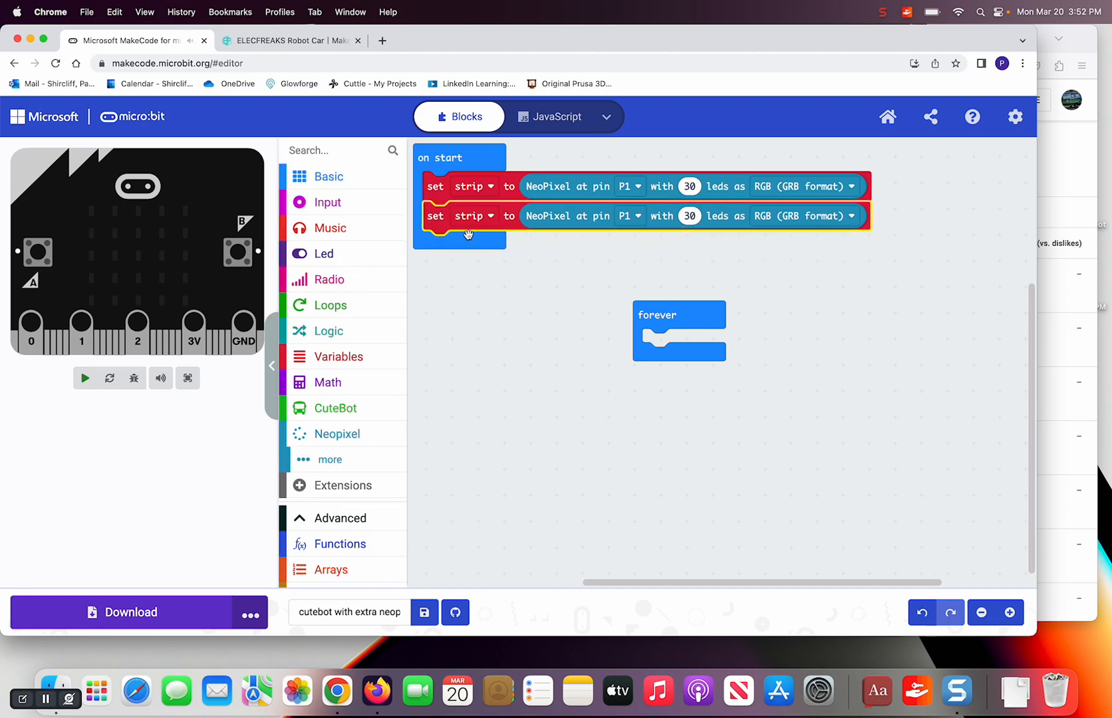
# Step: Make the duplicate assign new variable 'underneath' on pin P15 with 2 LEDs
pyautogui.click(471, 216)
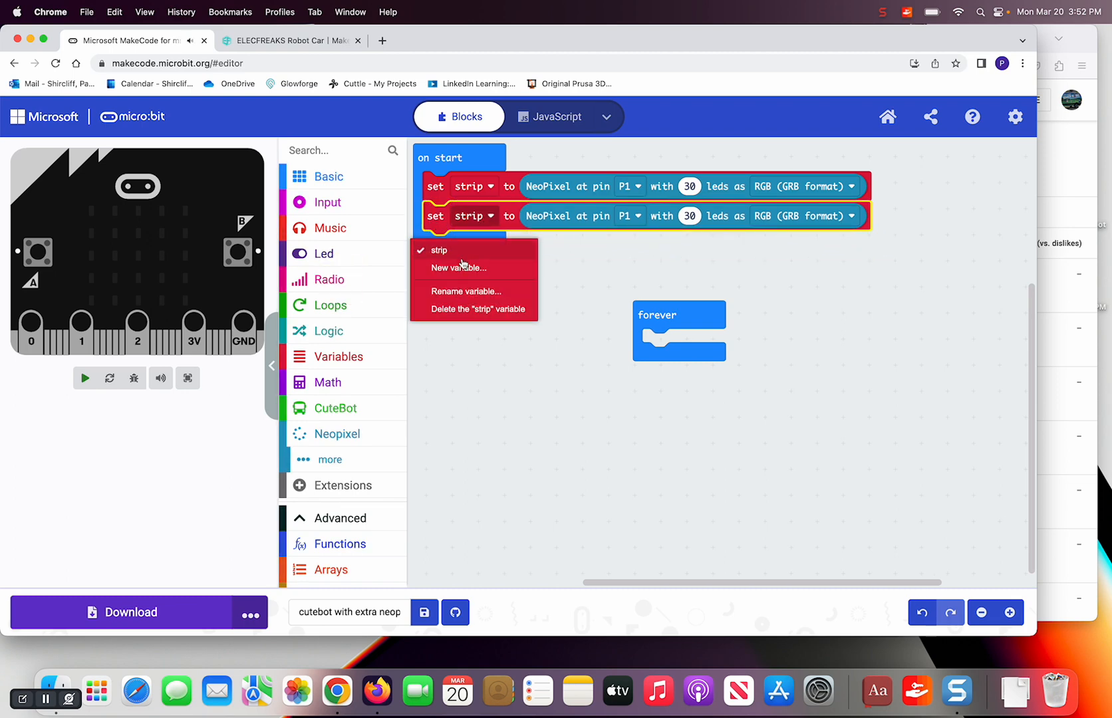
pyautogui.click(459, 268)
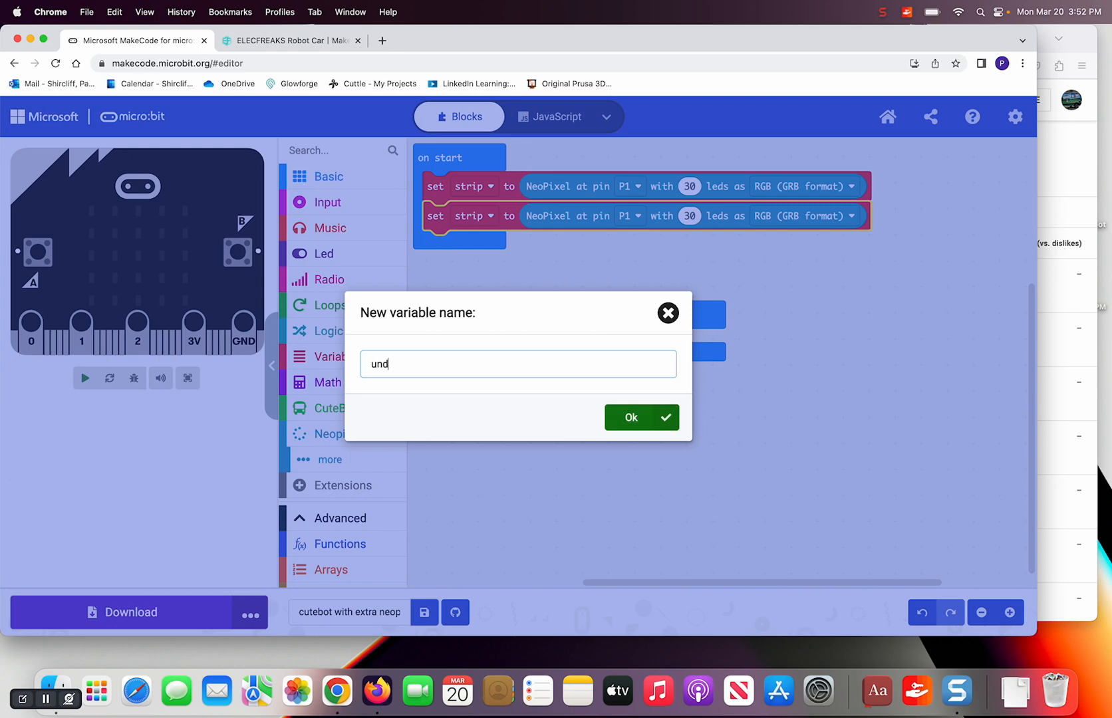
pyautogui.write('erneath')
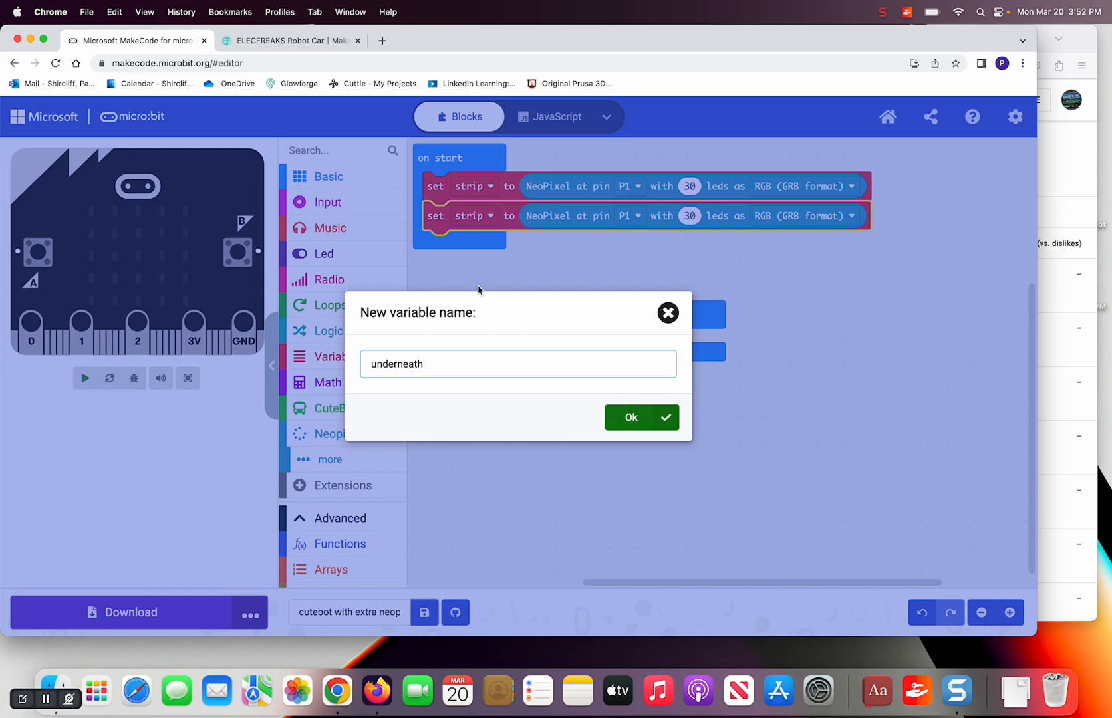
pyautogui.click(640, 417)
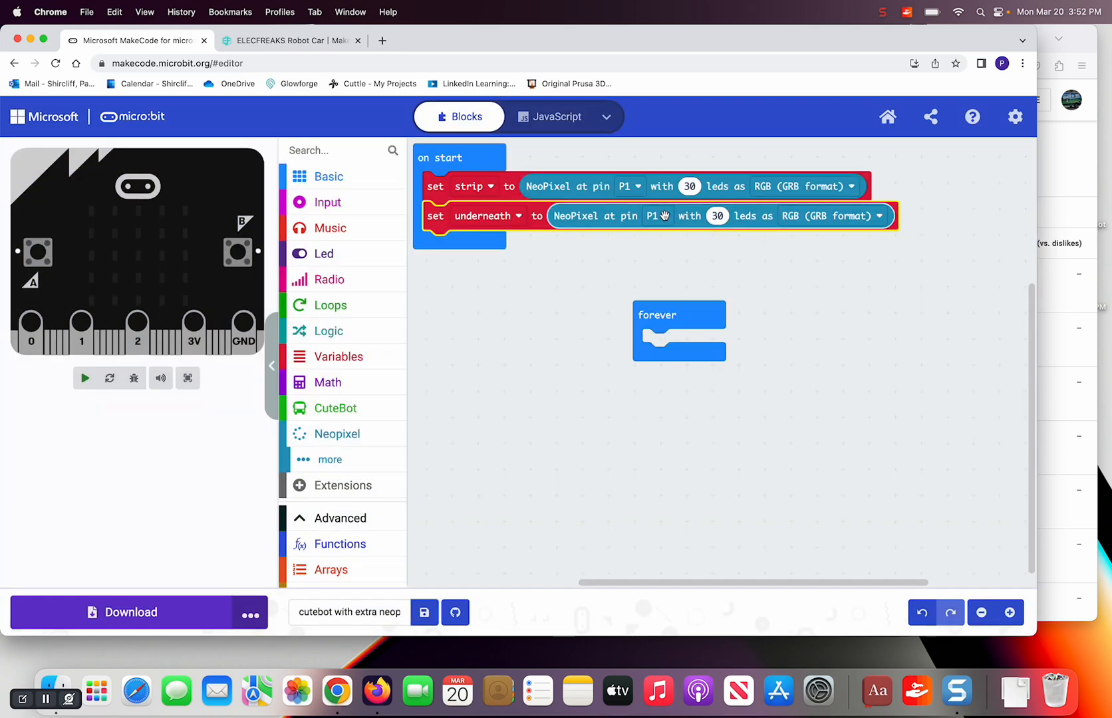
pyautogui.click(653, 216)
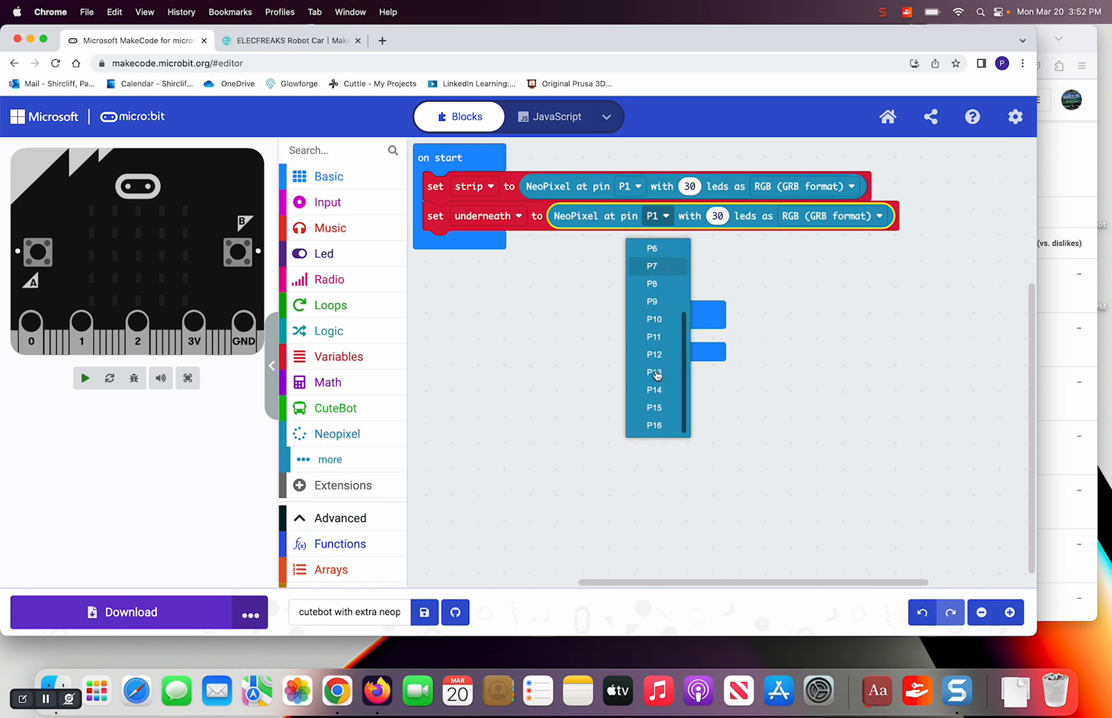
pyautogui.click(653, 408)
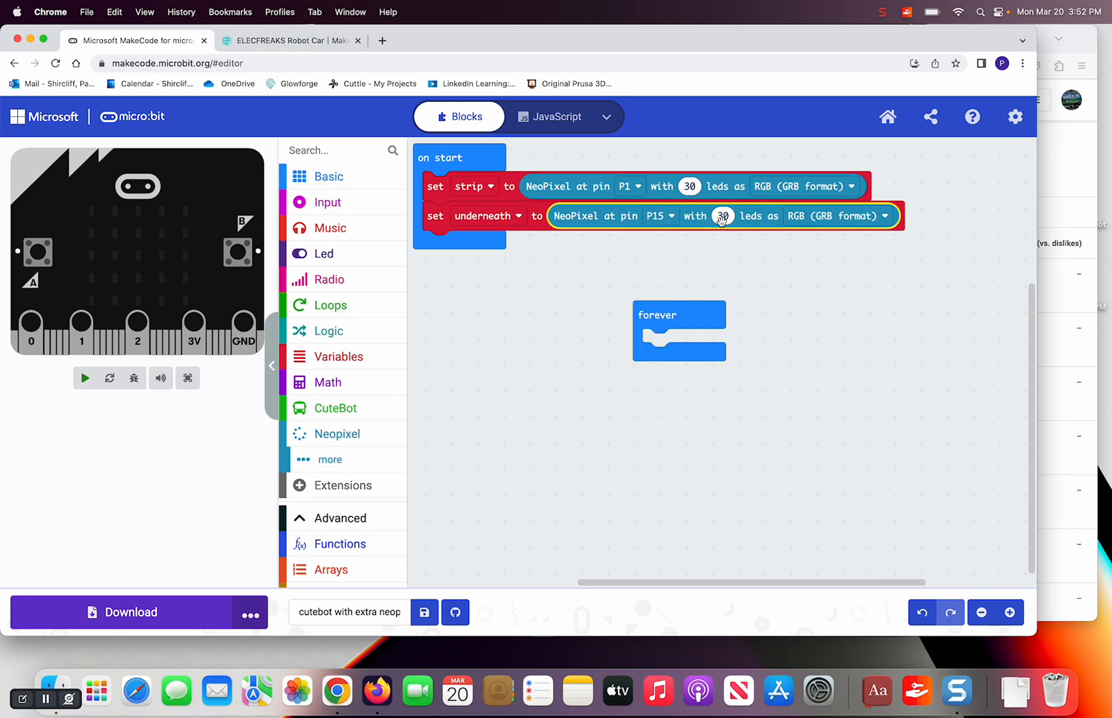
pyautogui.write('2')
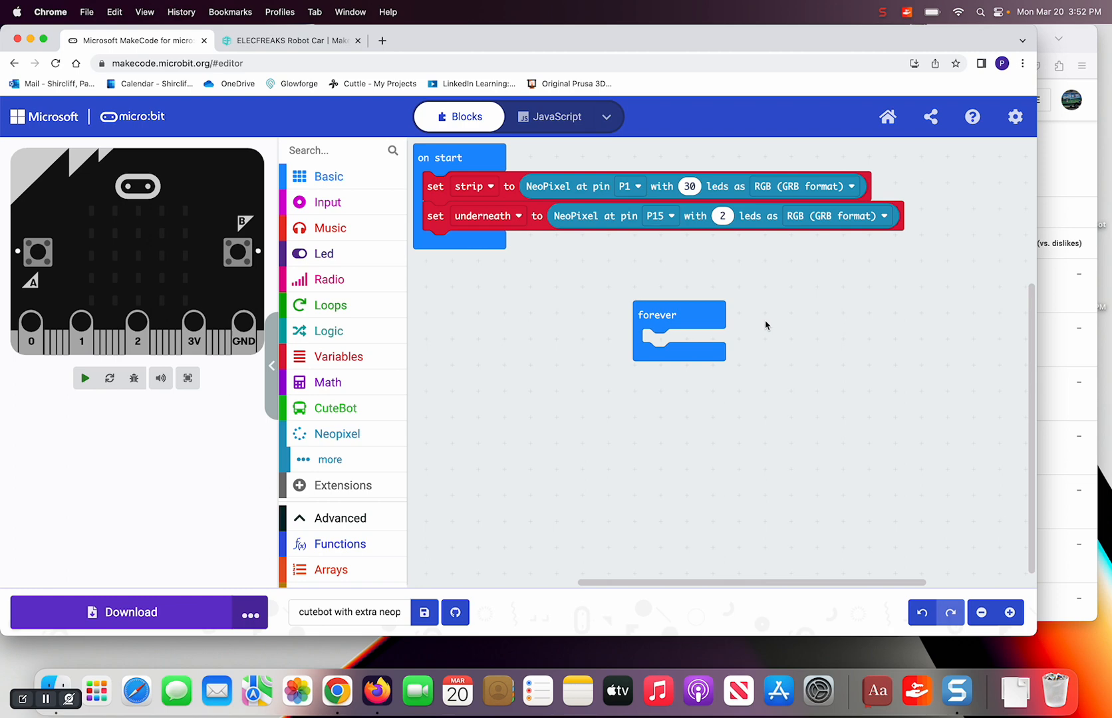
pyautogui.moveTo(547, 332)
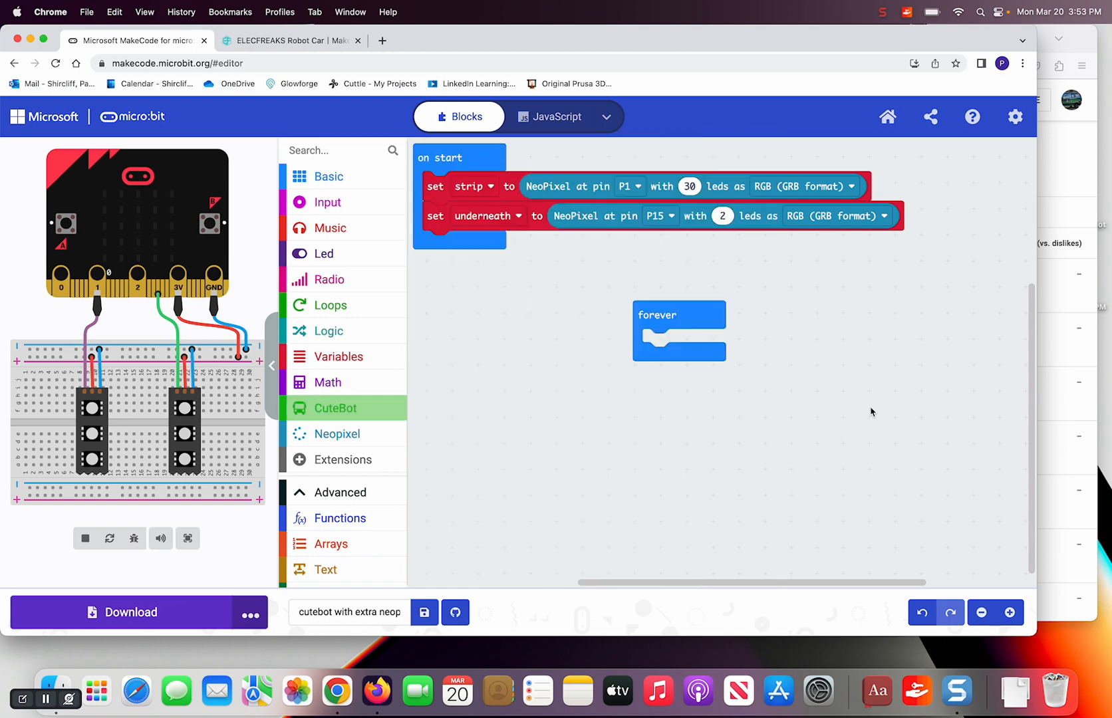
# Step: Show yellow on underneath, then add a strip rainbow from 1 to 360
pyautogui.click(338, 433)
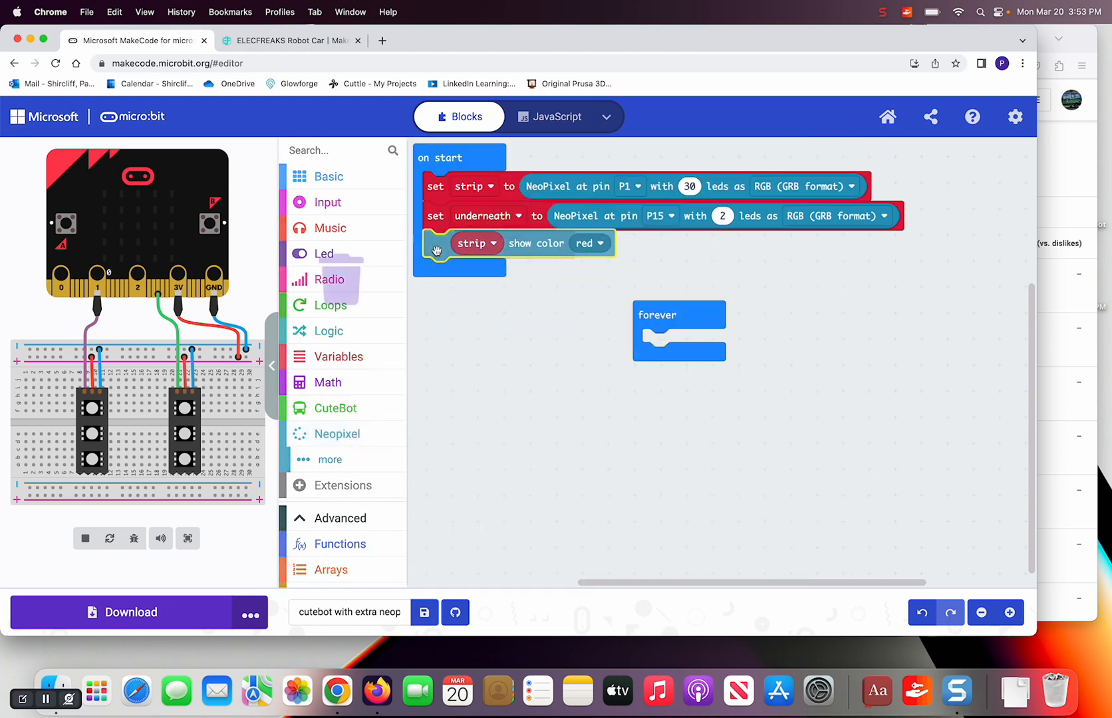
pyautogui.click(476, 244)
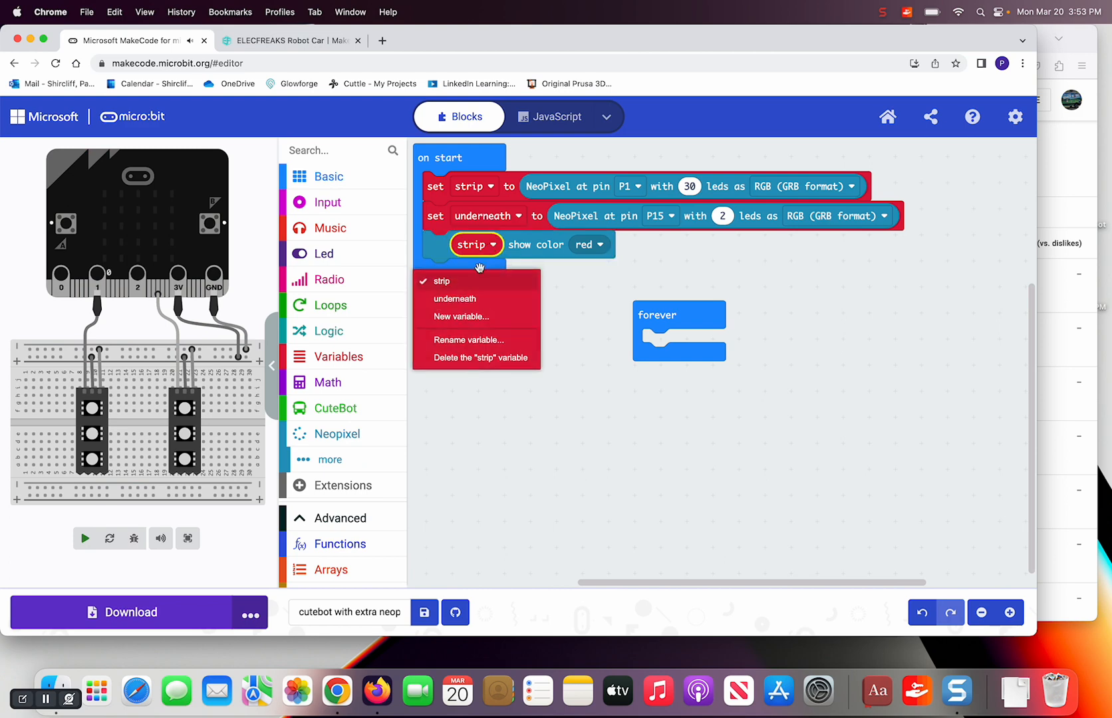
pyautogui.click(456, 298)
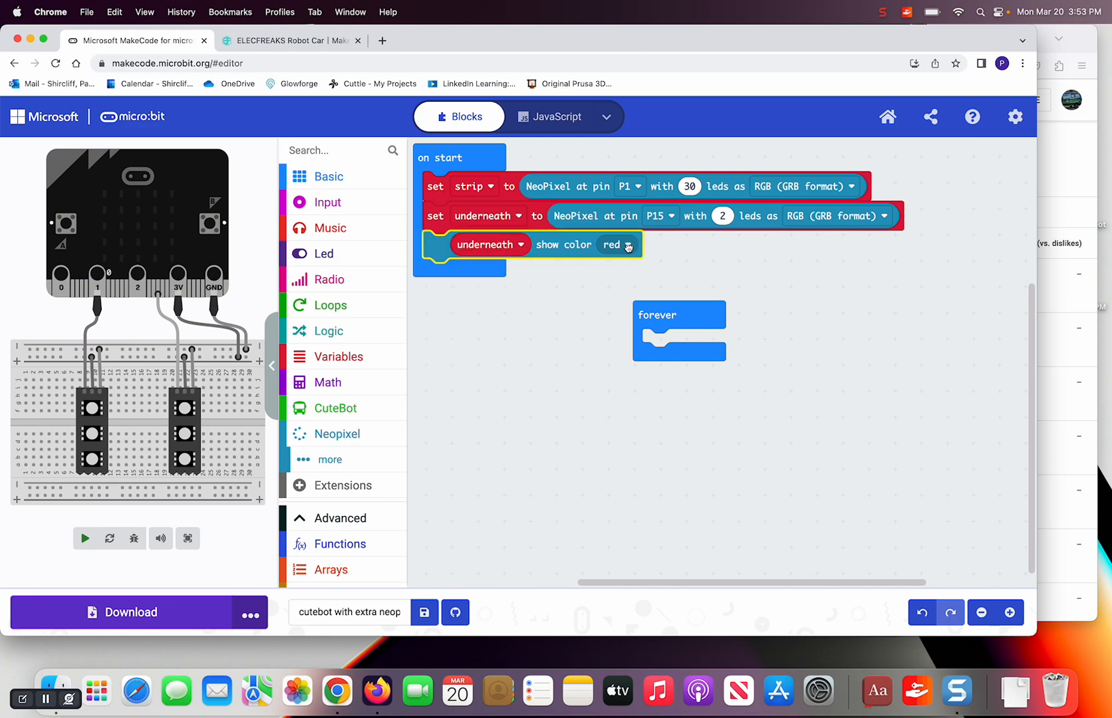
pyautogui.click(617, 245)
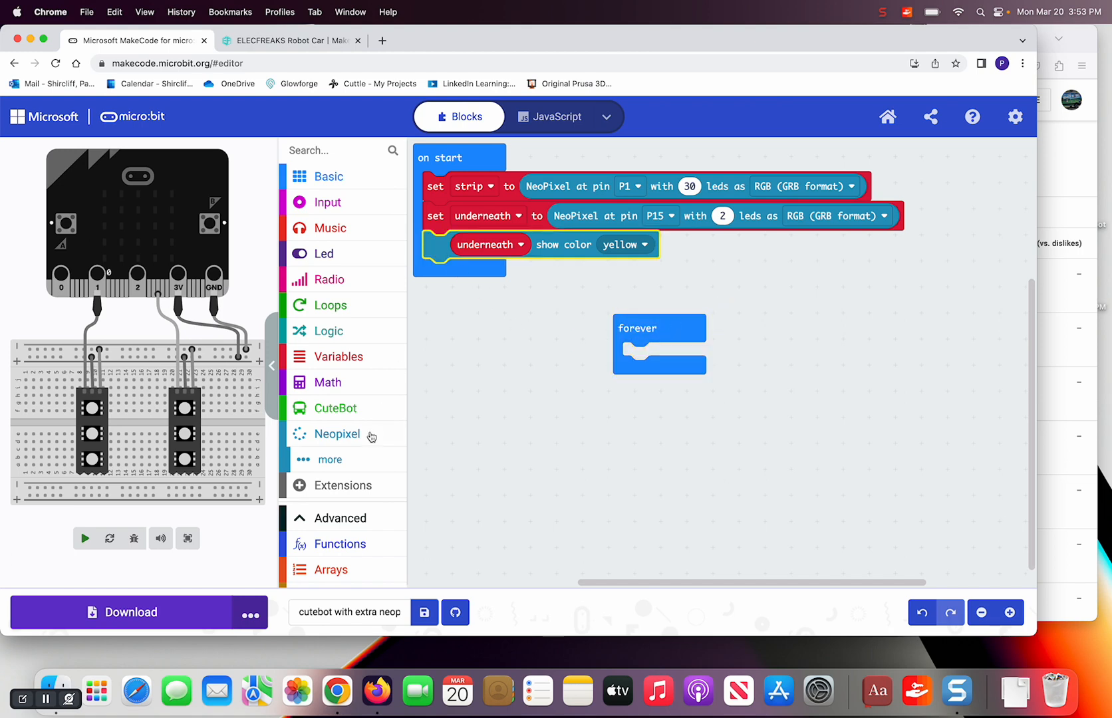
pyautogui.click(337, 433)
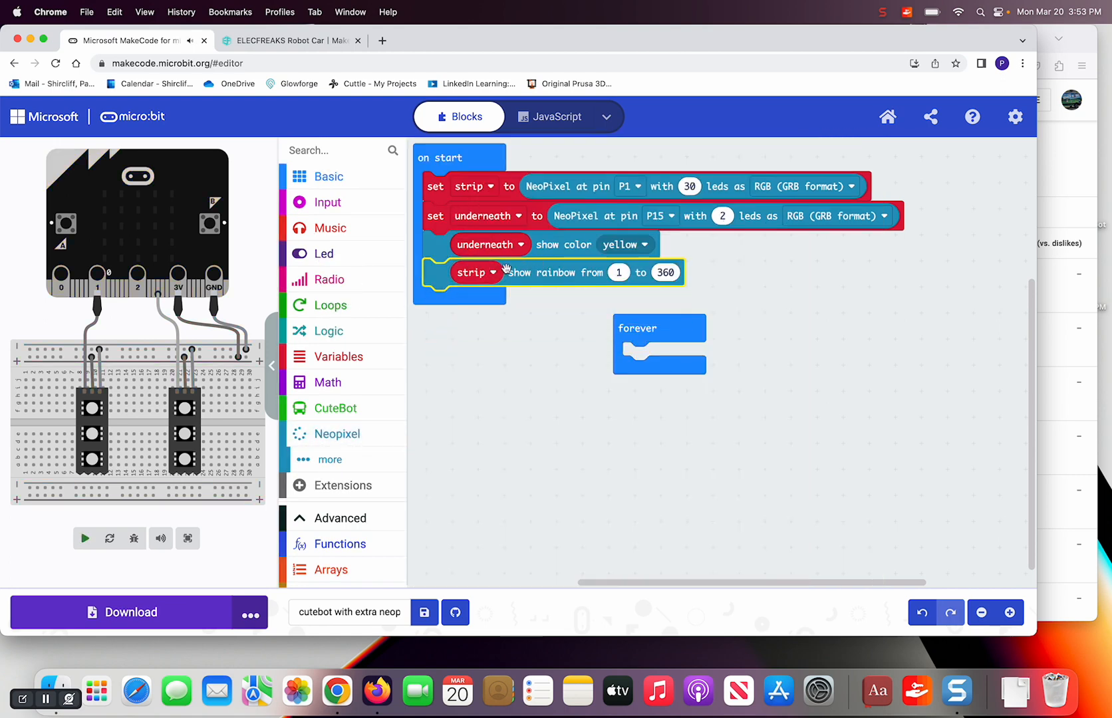
# Step: Move the forever block lower and watch the simulated strip show the rainbow
pyautogui.click(84, 538)
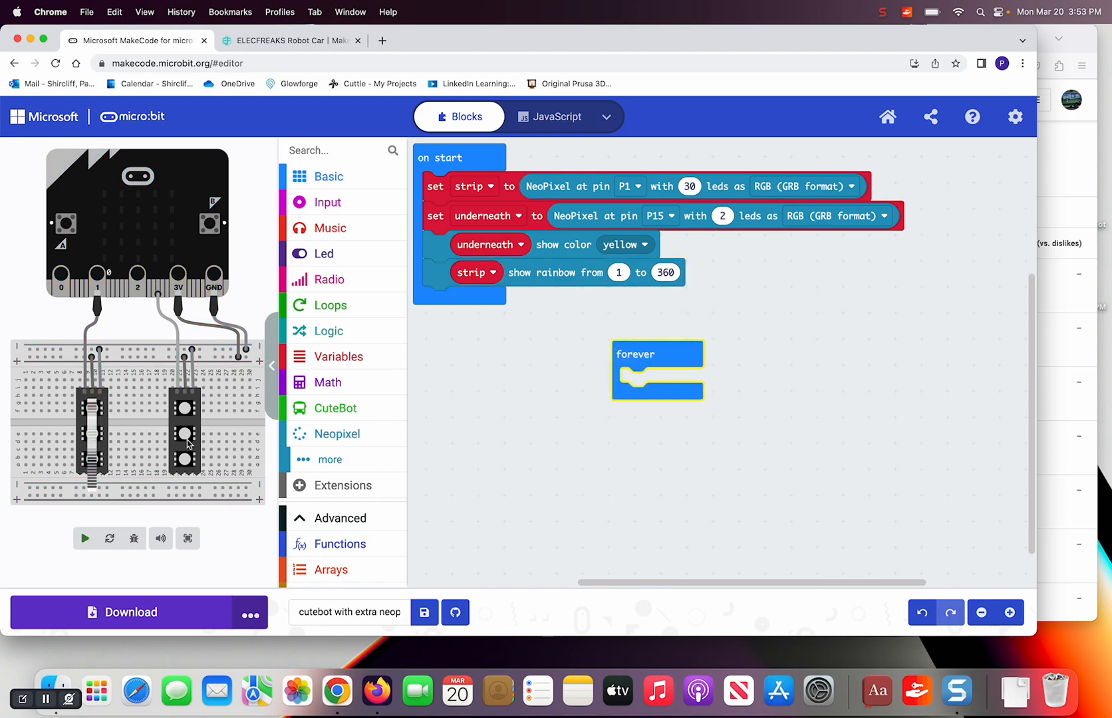
pyautogui.click(84, 539)
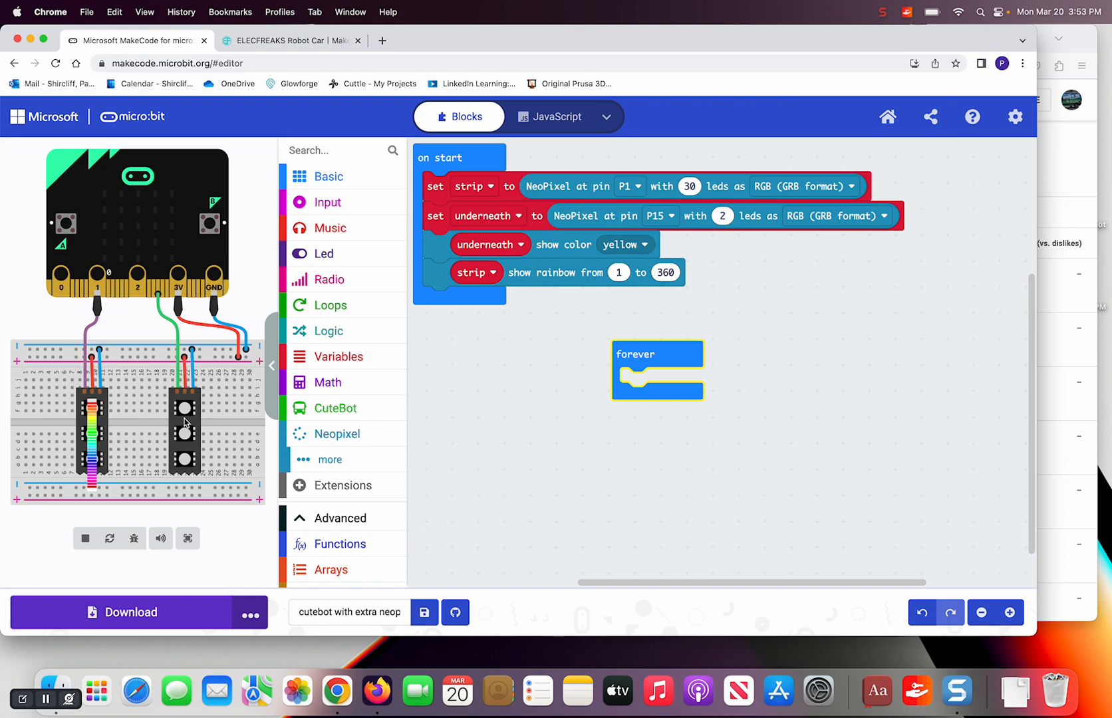
pyautogui.moveTo(93, 449)
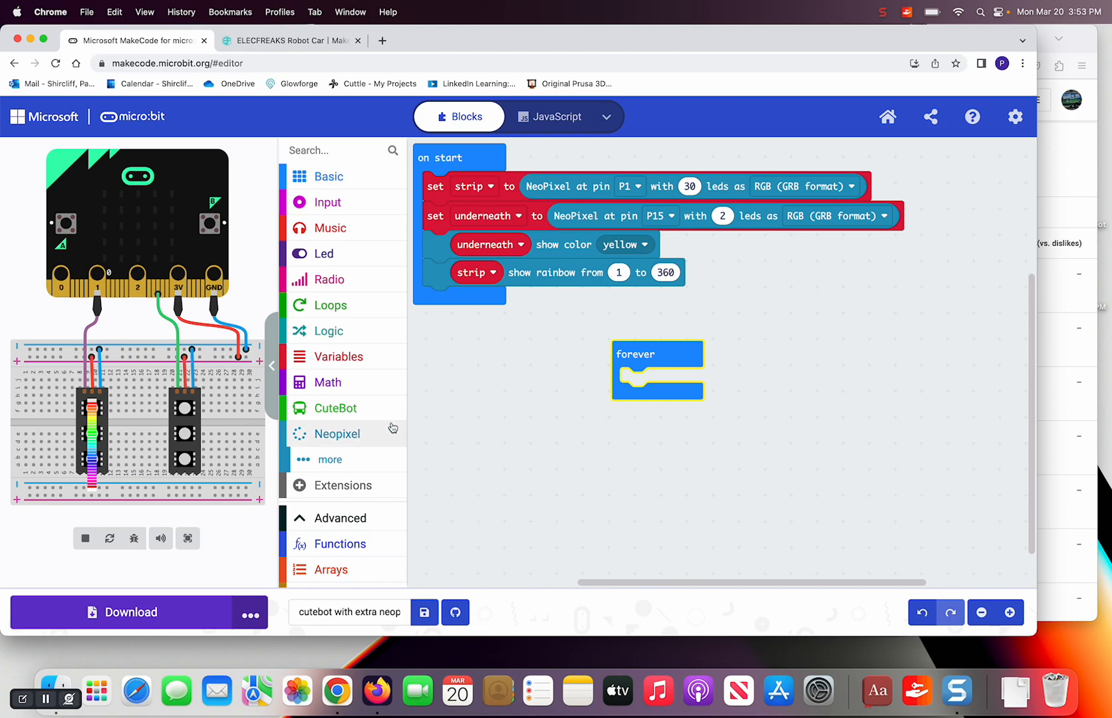
pyautogui.moveTo(428, 398)
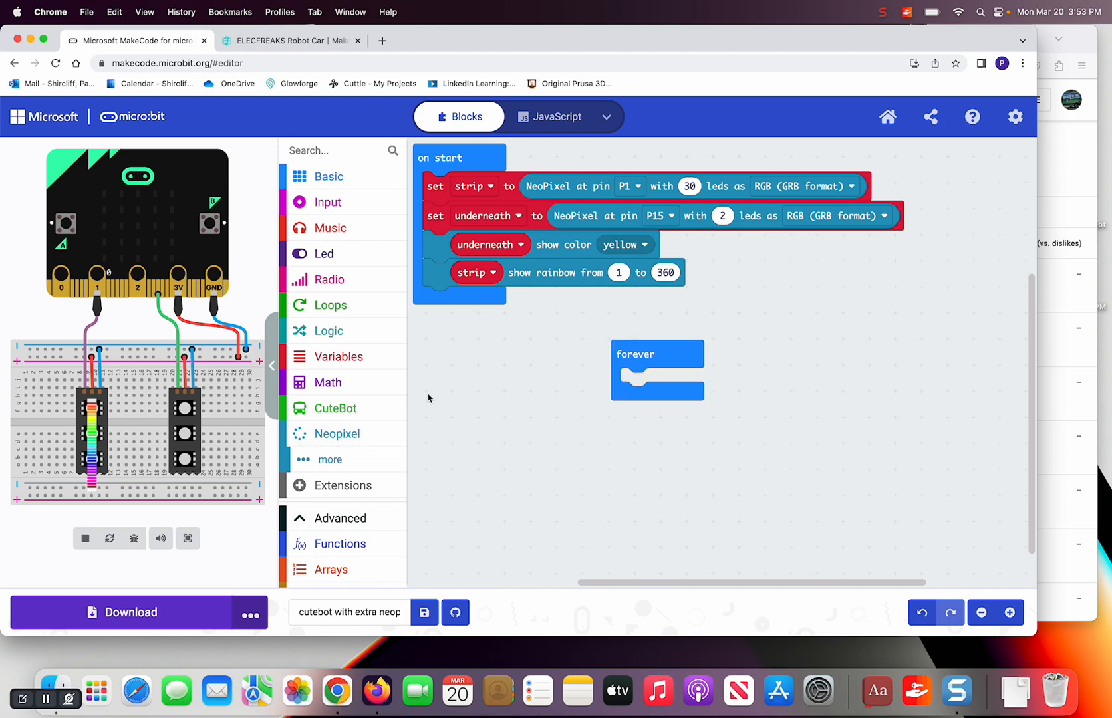
pyautogui.moveTo(346, 357)
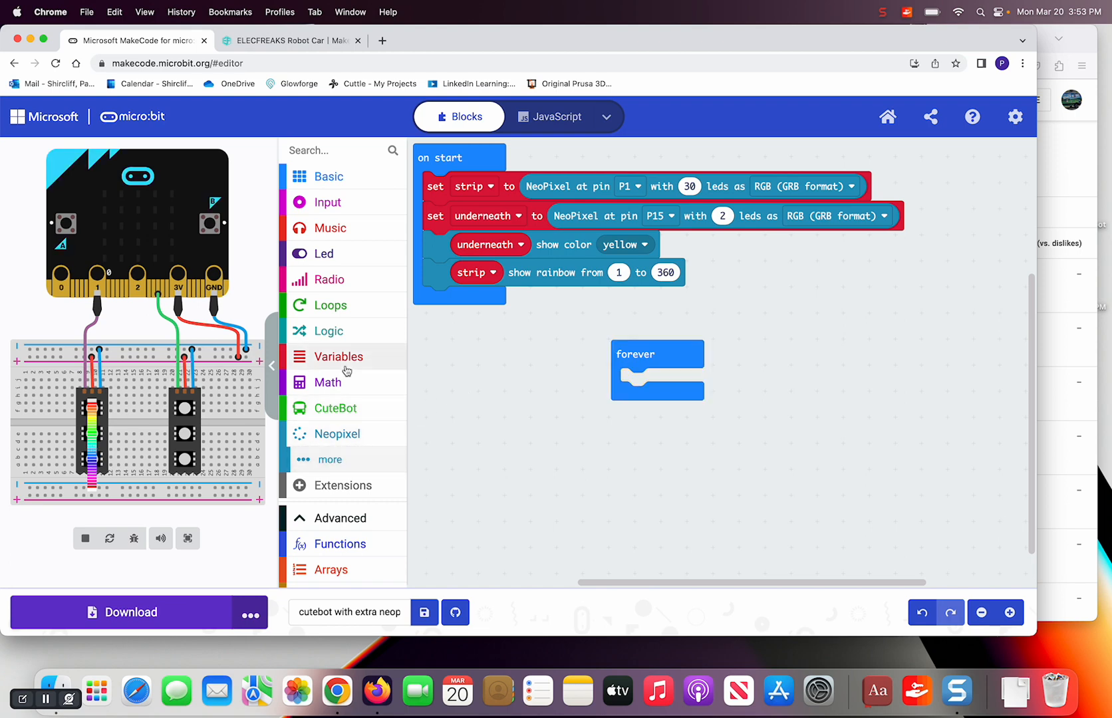
# Step: In forever, when button A is pressed, rotate the strip by 1 and show it
pyautogui.click(329, 332)
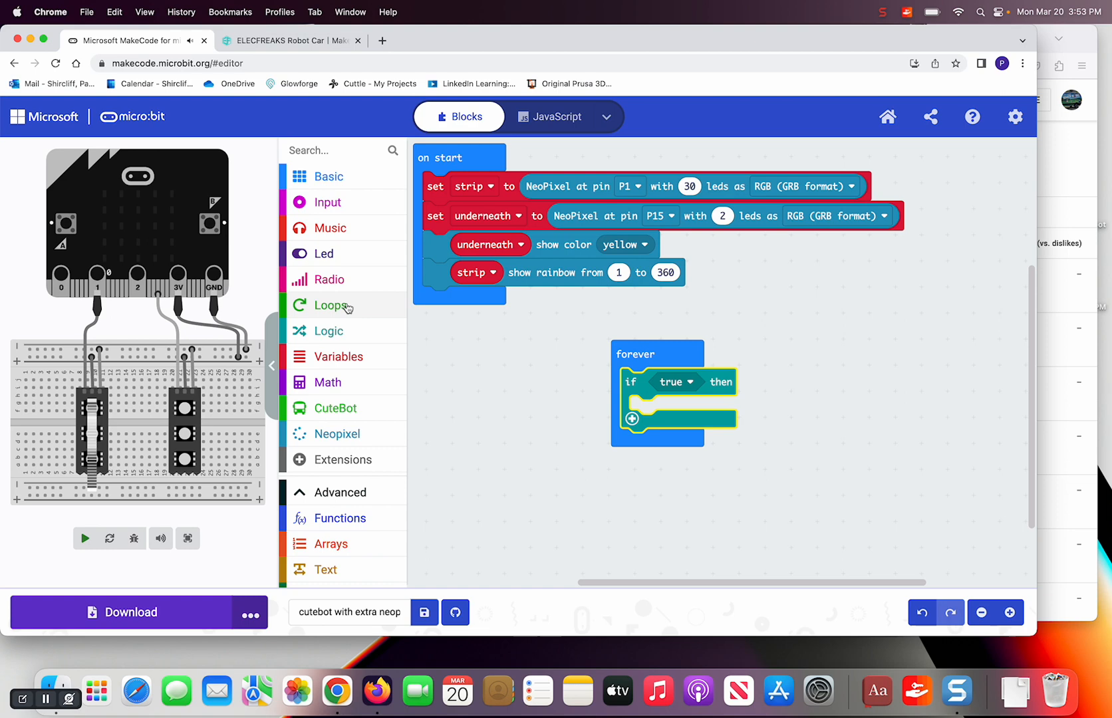
pyautogui.click(327, 202)
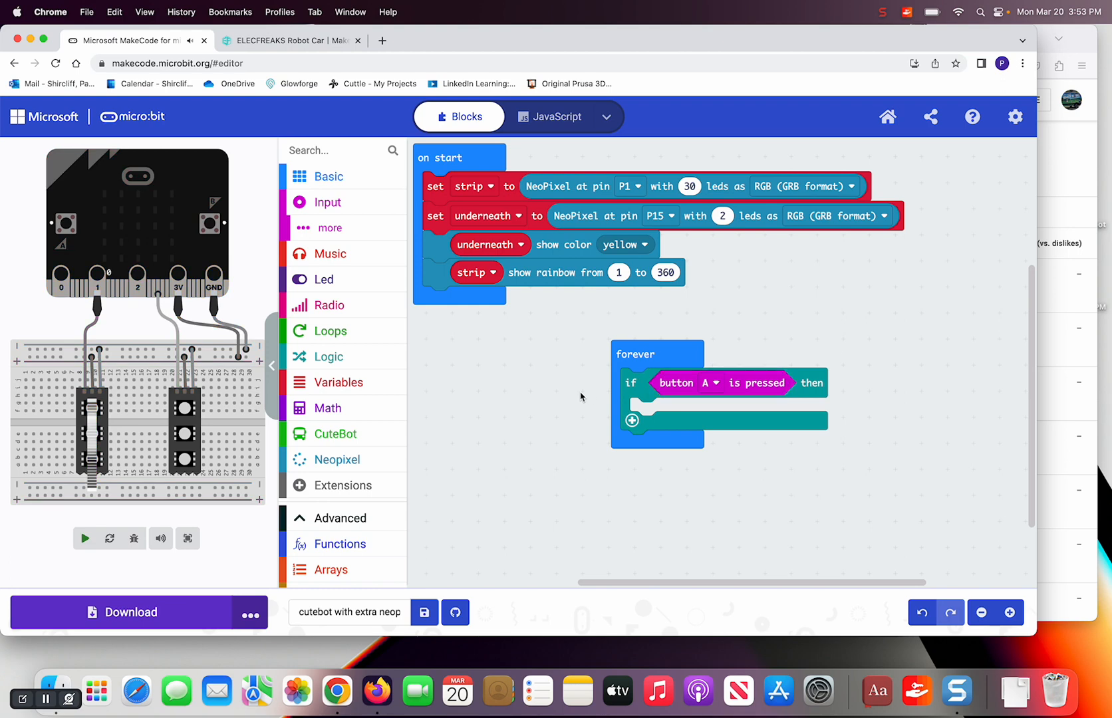
pyautogui.scroll(-3)
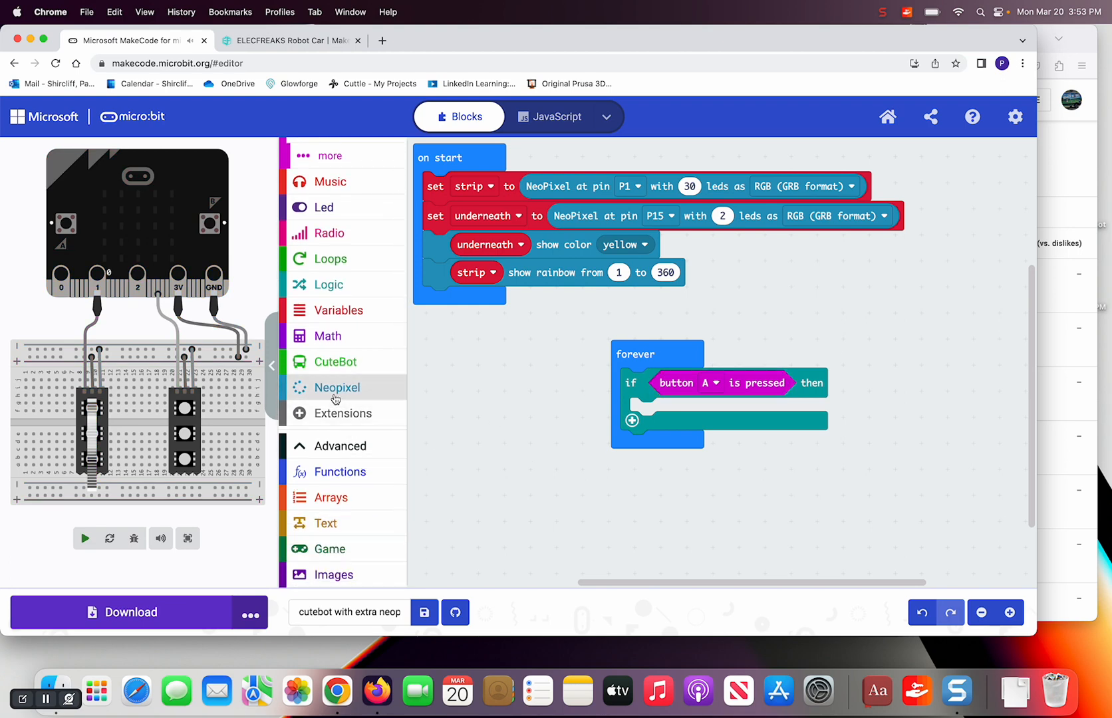
pyautogui.click(337, 387)
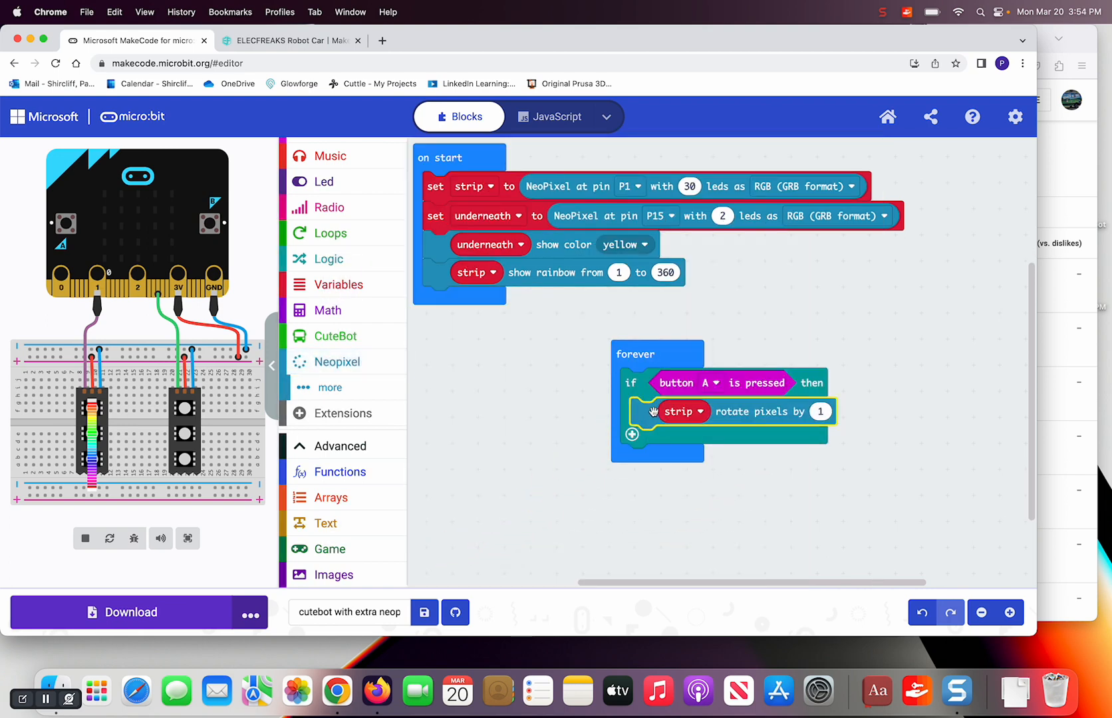
pyautogui.click(85, 538)
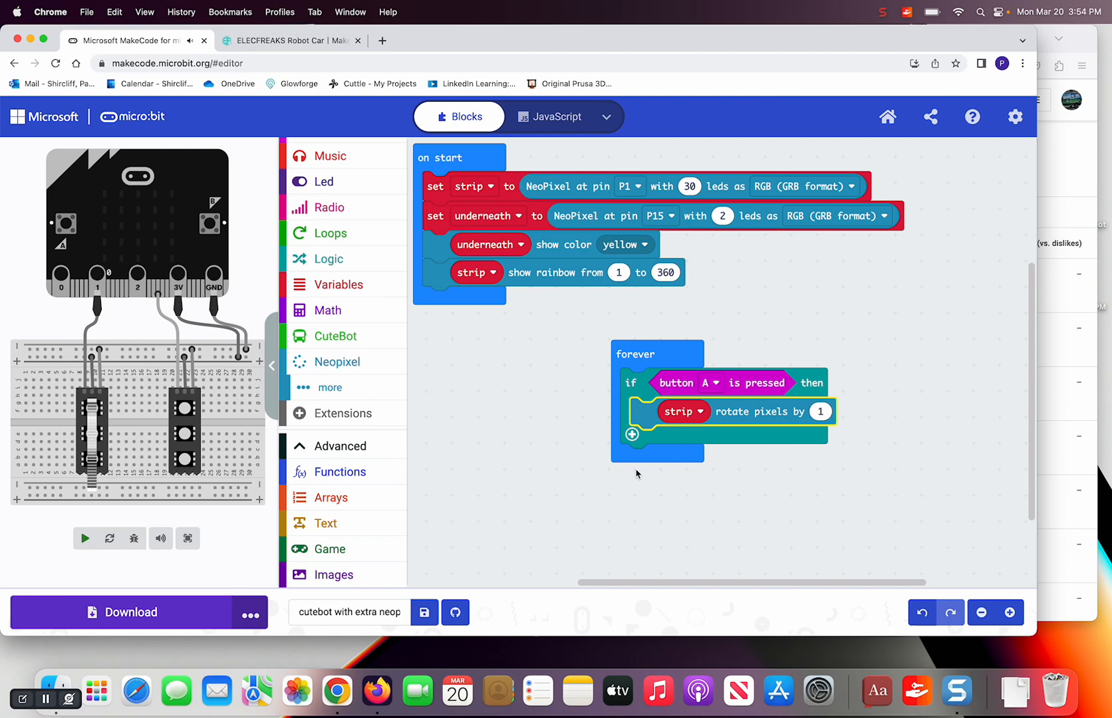
pyautogui.click(85, 538)
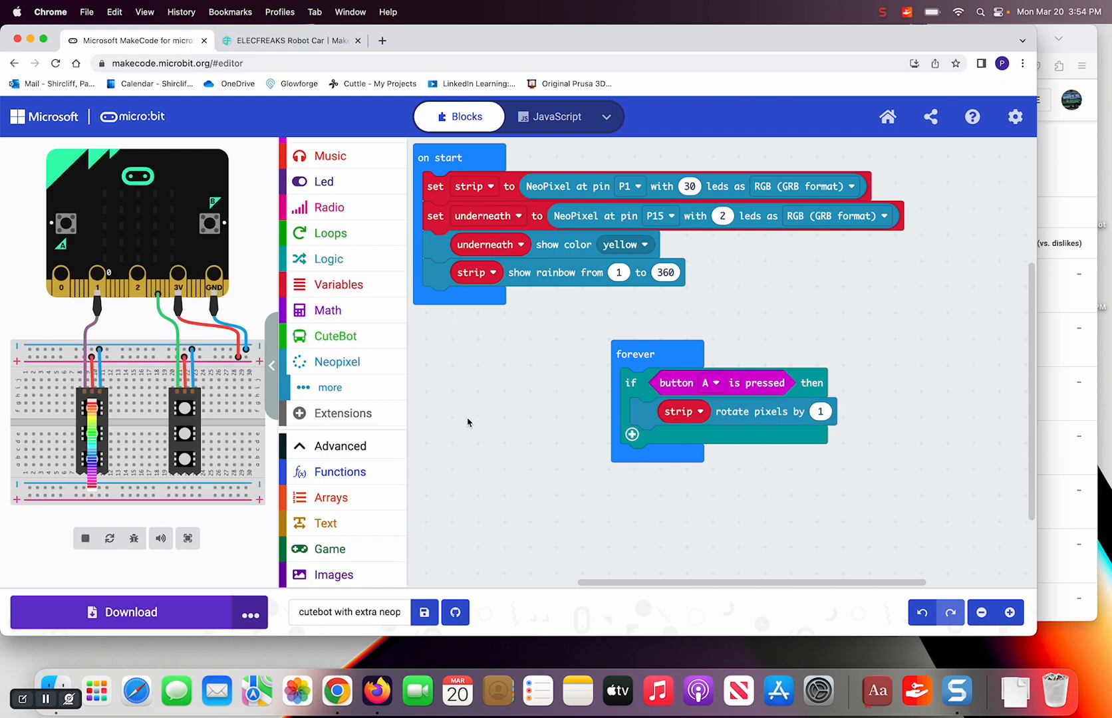
pyautogui.click(336, 362)
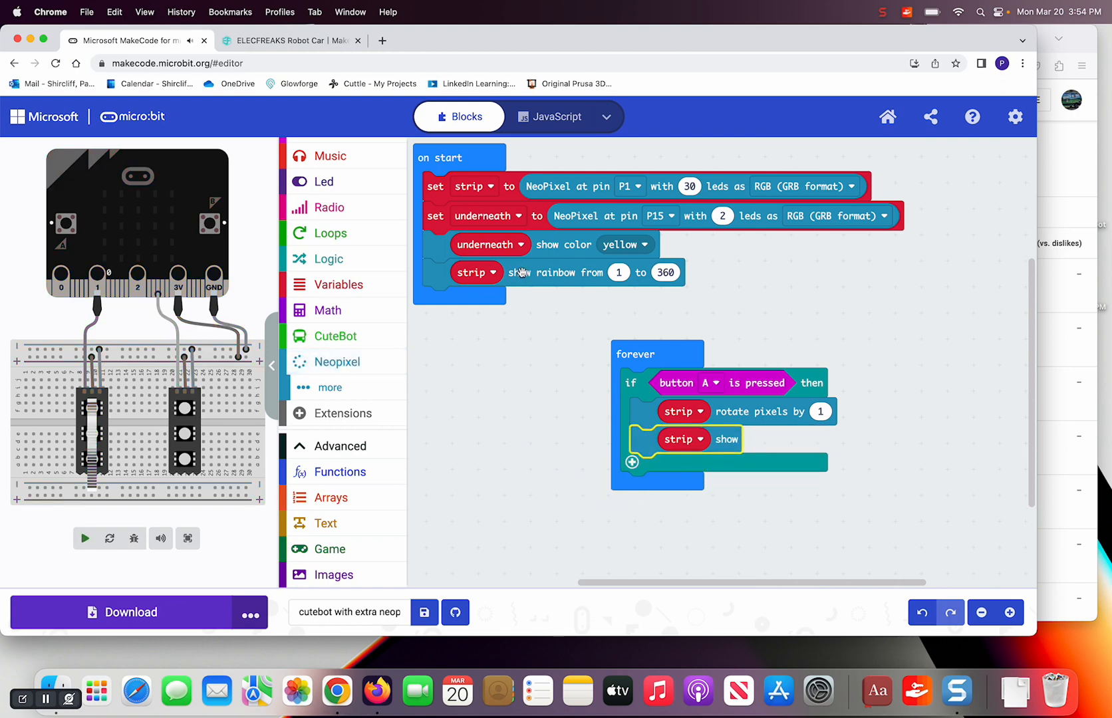
pyautogui.click(84, 538)
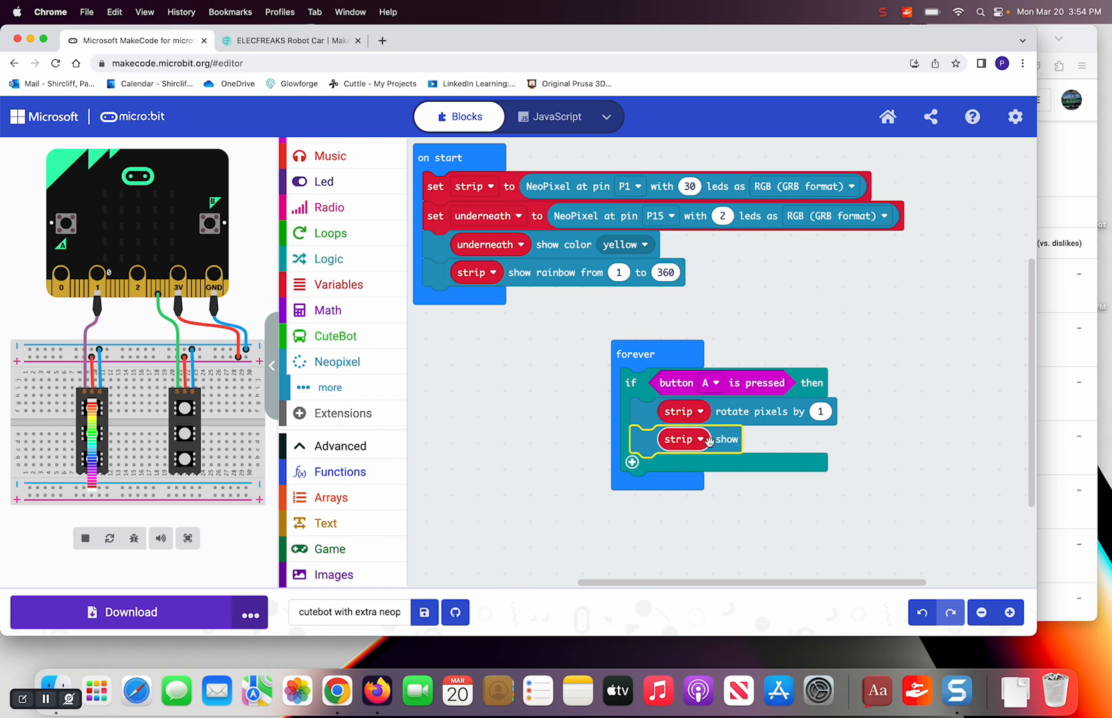
pyautogui.moveTo(653, 422)
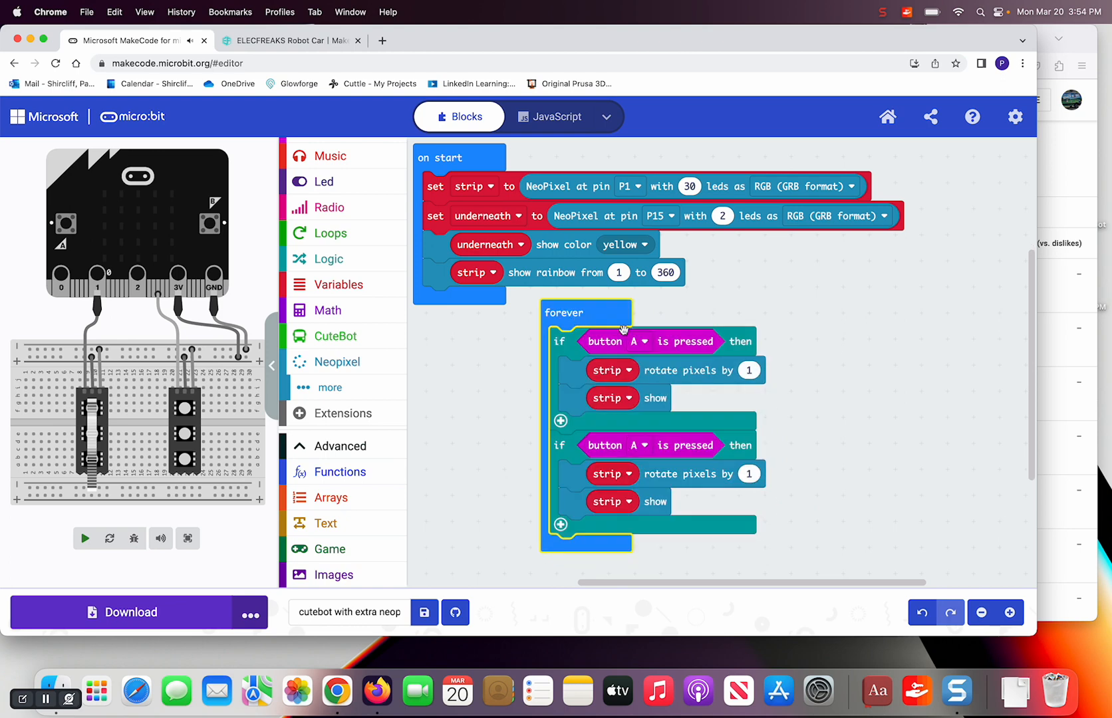
# Step: Switch the duplicated check to button B with a rotate value of -1
pyautogui.click(642, 445)
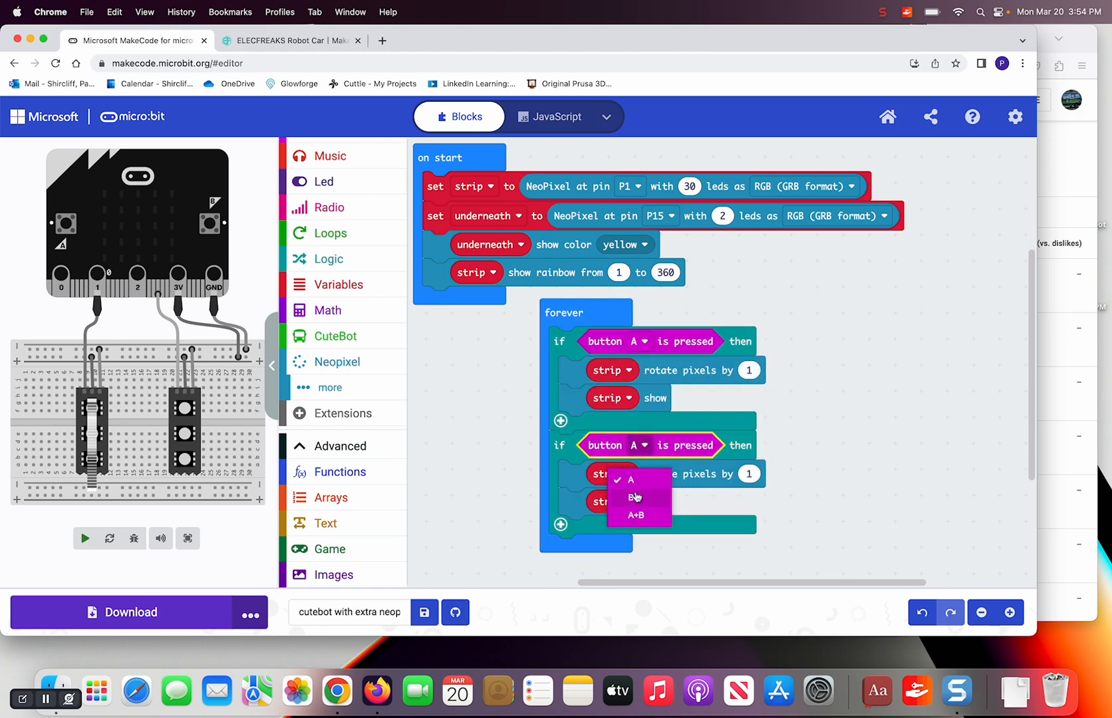
pyautogui.click(635, 496)
pyautogui.write('-1')
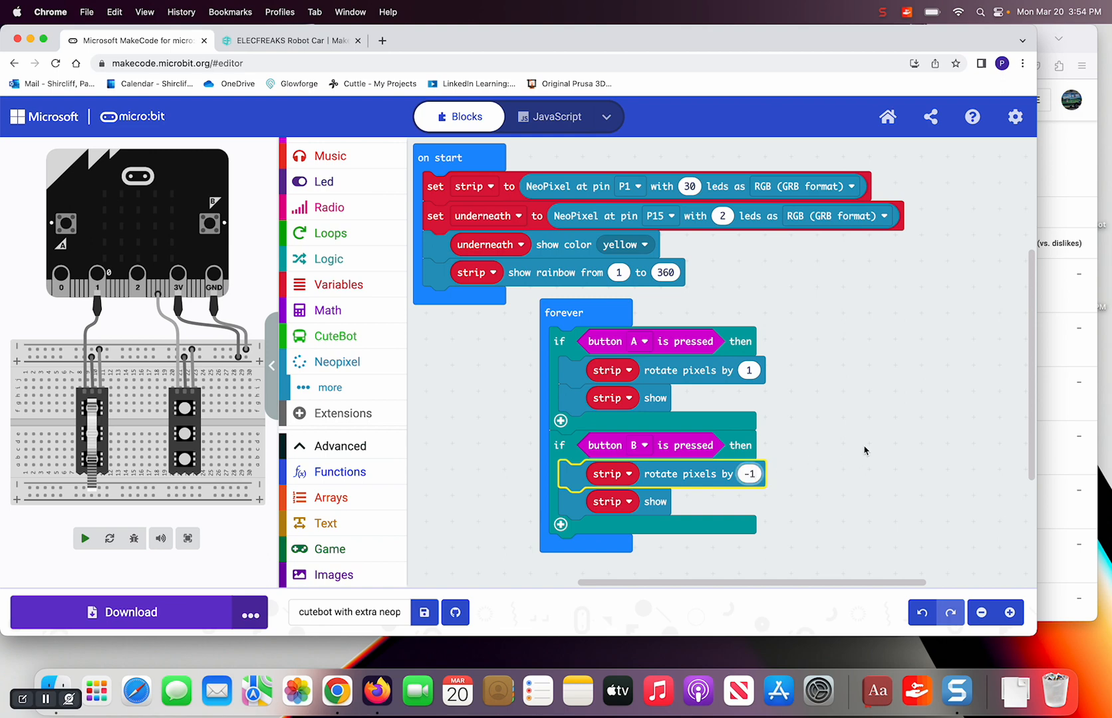
pyautogui.click(864, 451)
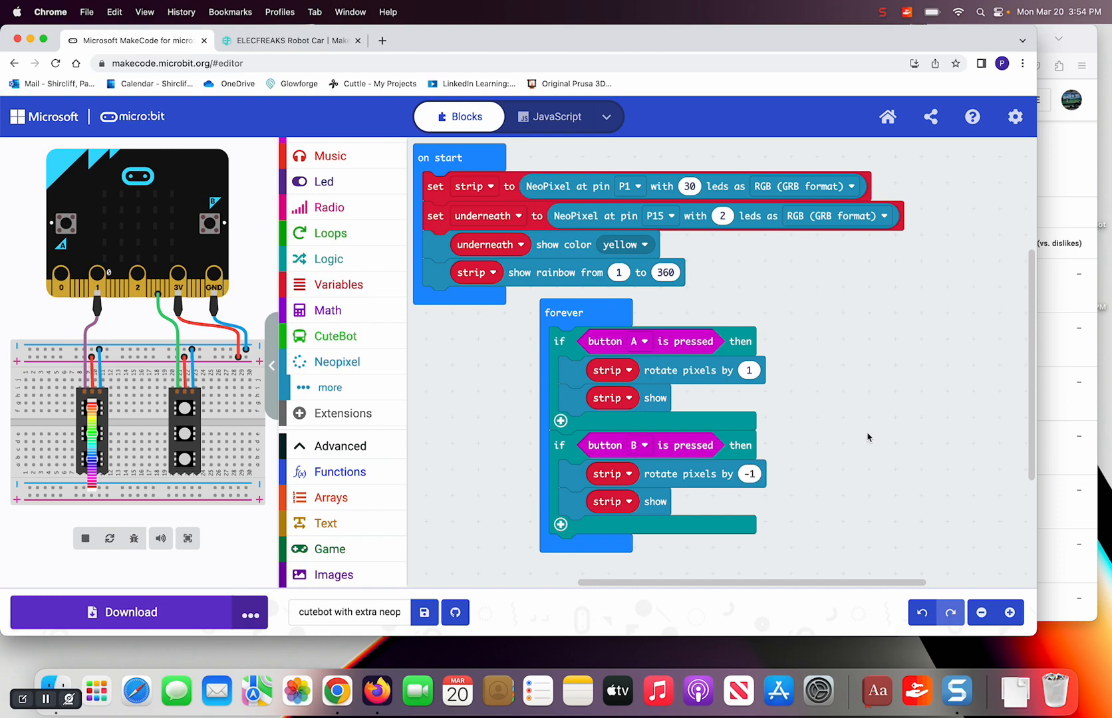
pyautogui.moveTo(868, 405)
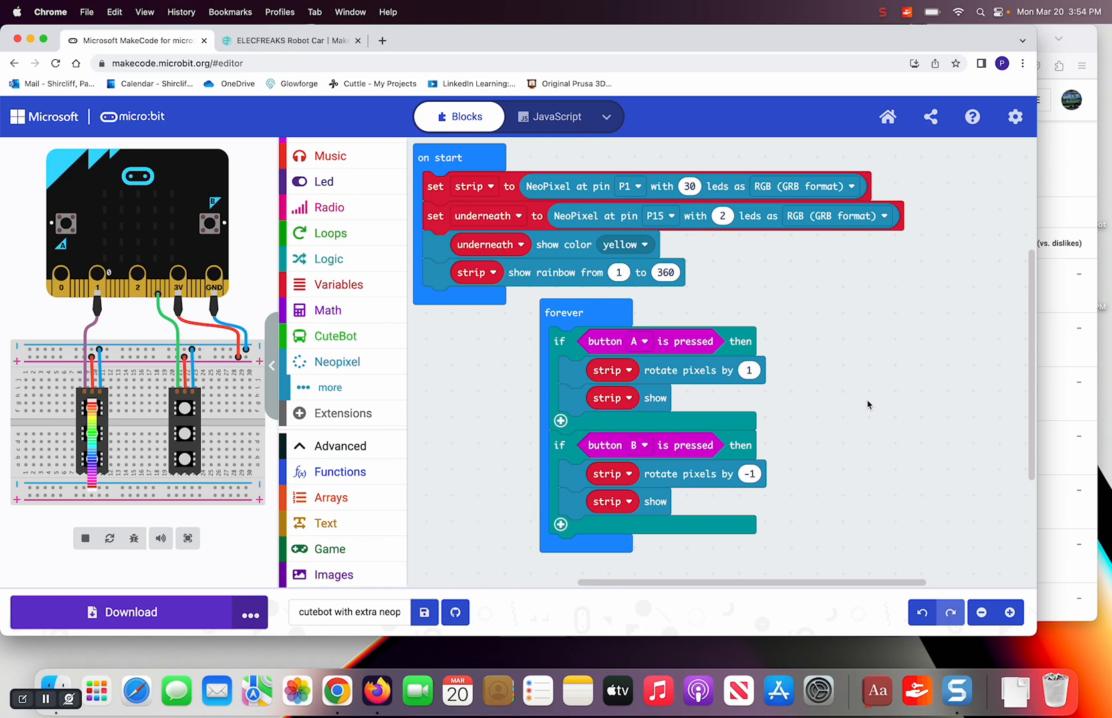
pyautogui.moveTo(852, 375)
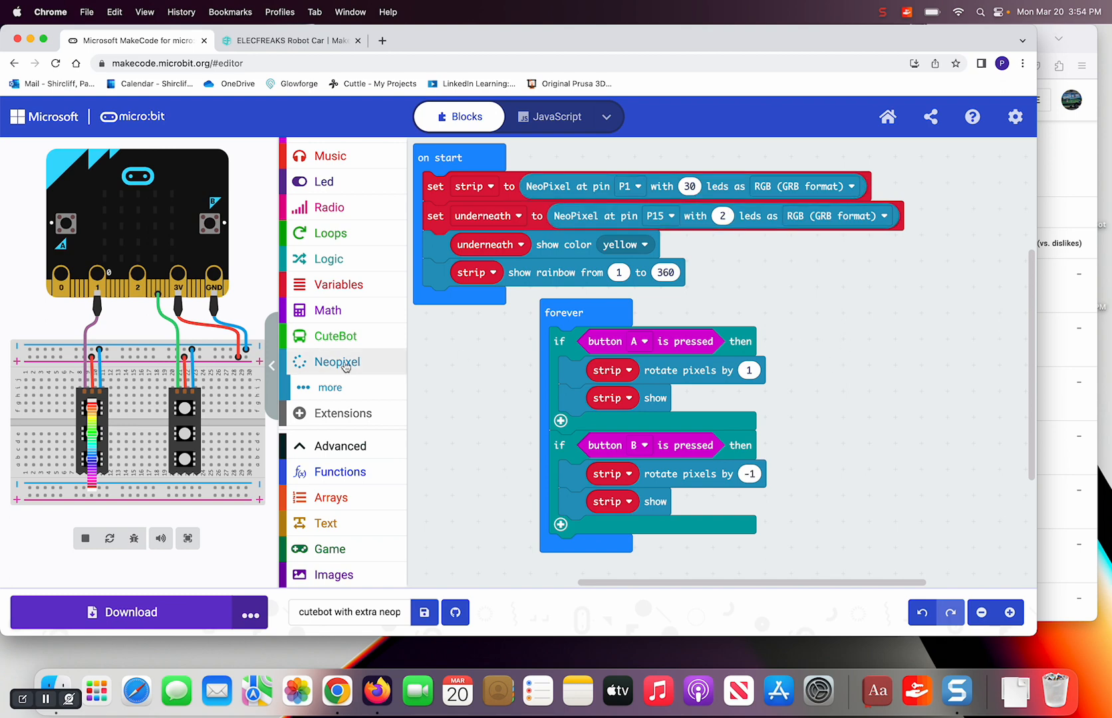
# Step: Browse the Neopixel blocks and inspect the strip range from 0 with 4 LEDs
pyautogui.click(337, 362)
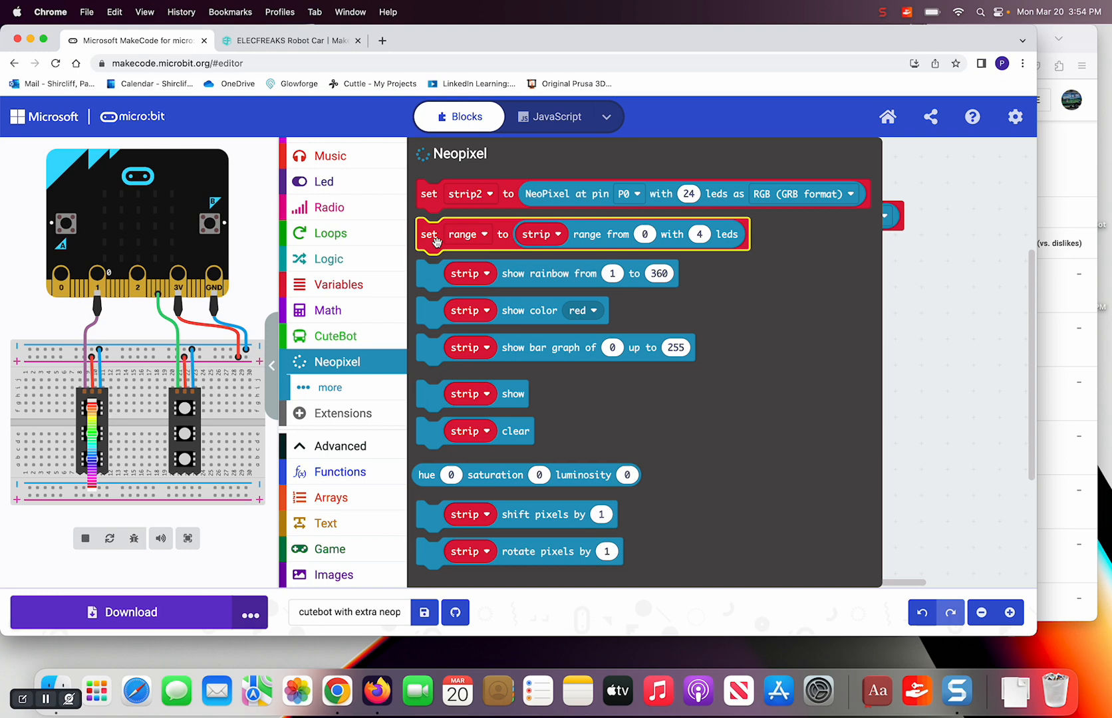
pyautogui.moveTo(432, 239)
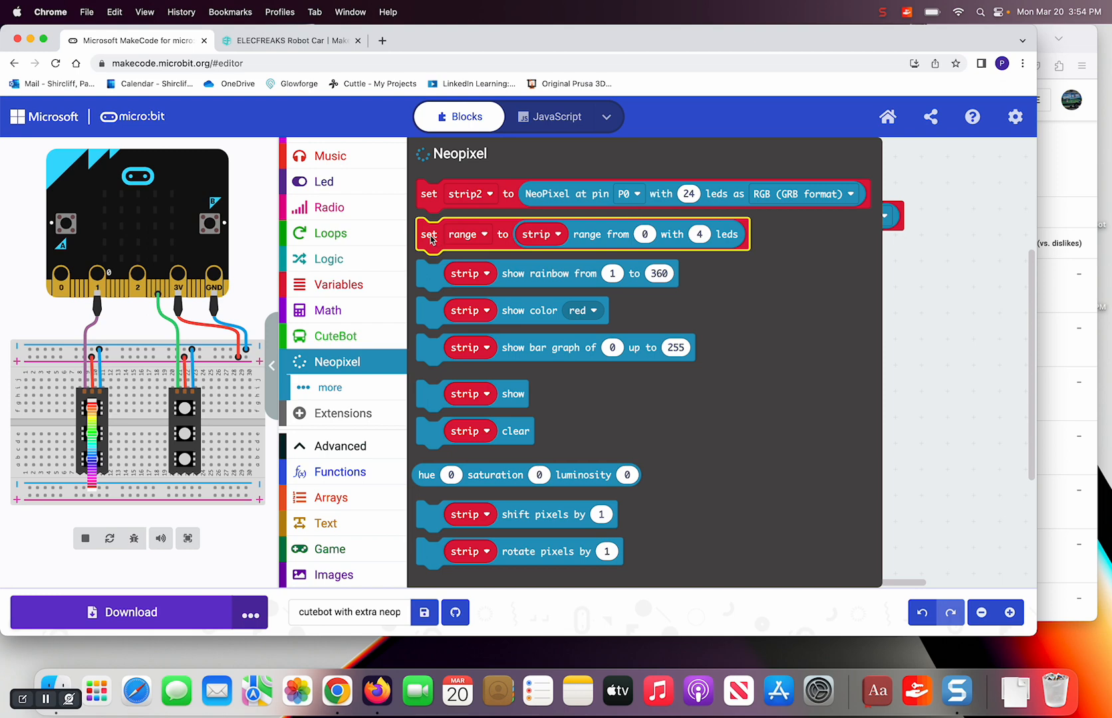
pyautogui.moveTo(495, 235)
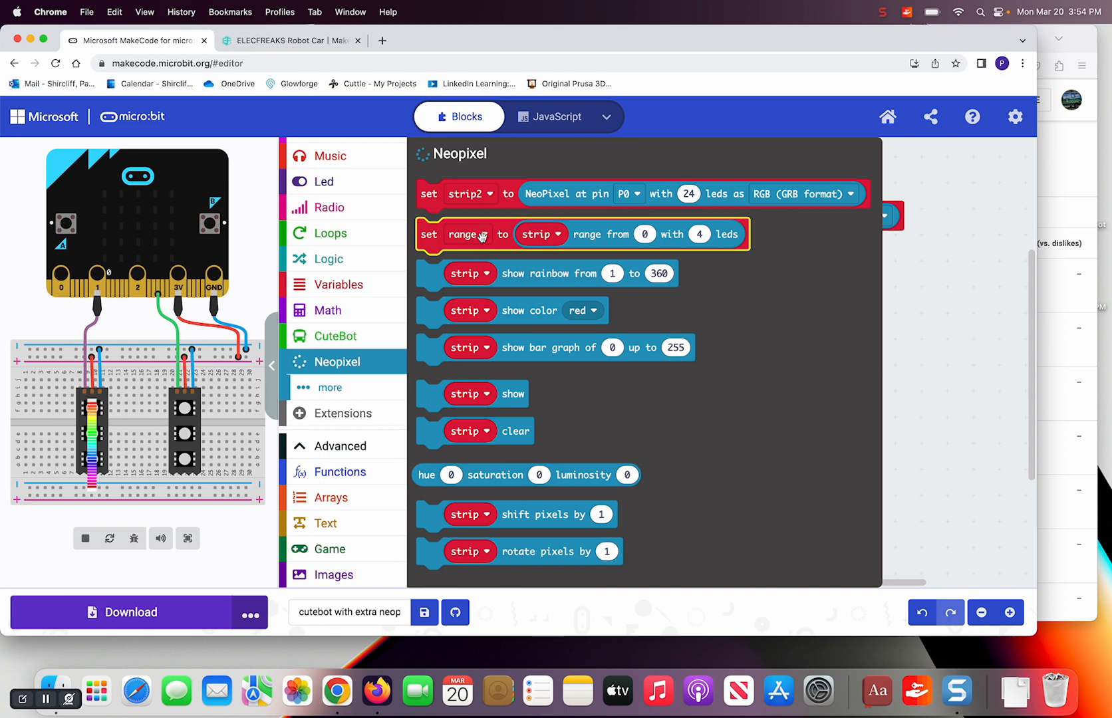
pyautogui.moveTo(499, 236)
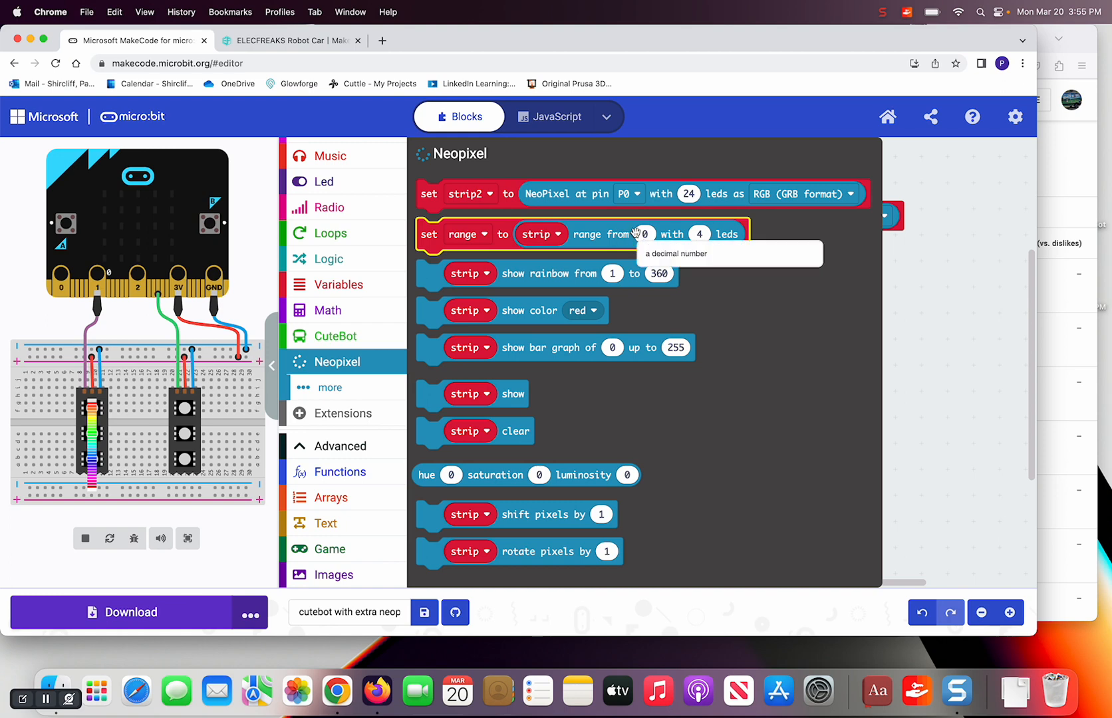
pyautogui.click(644, 234)
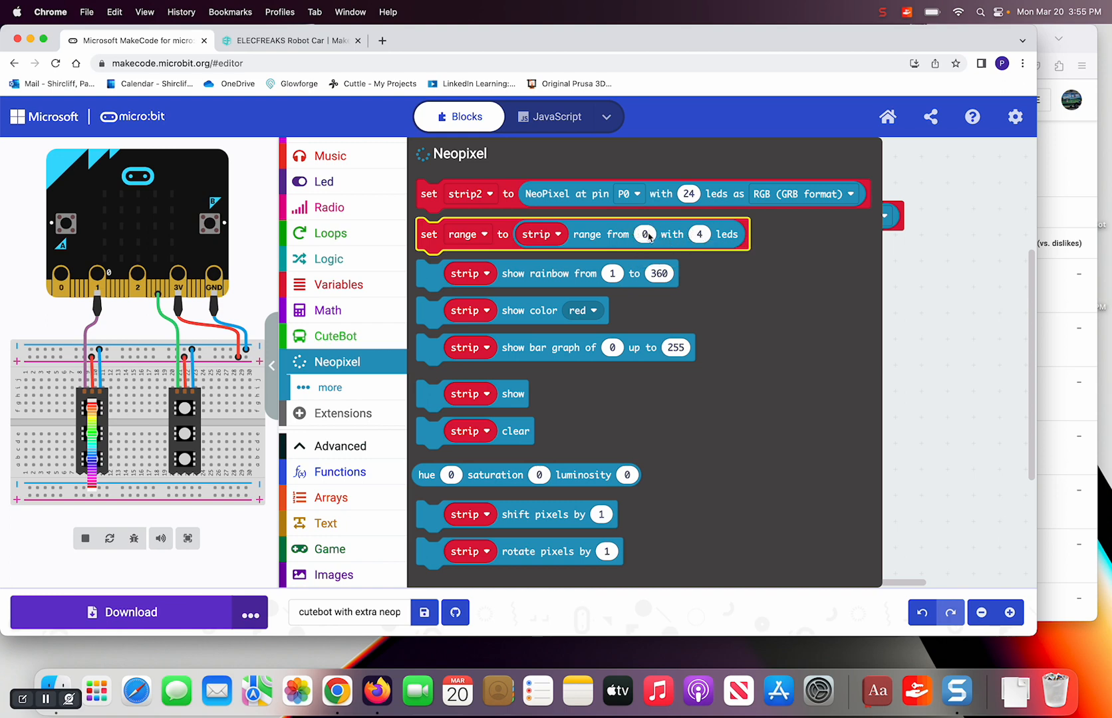
pyautogui.moveTo(722, 236)
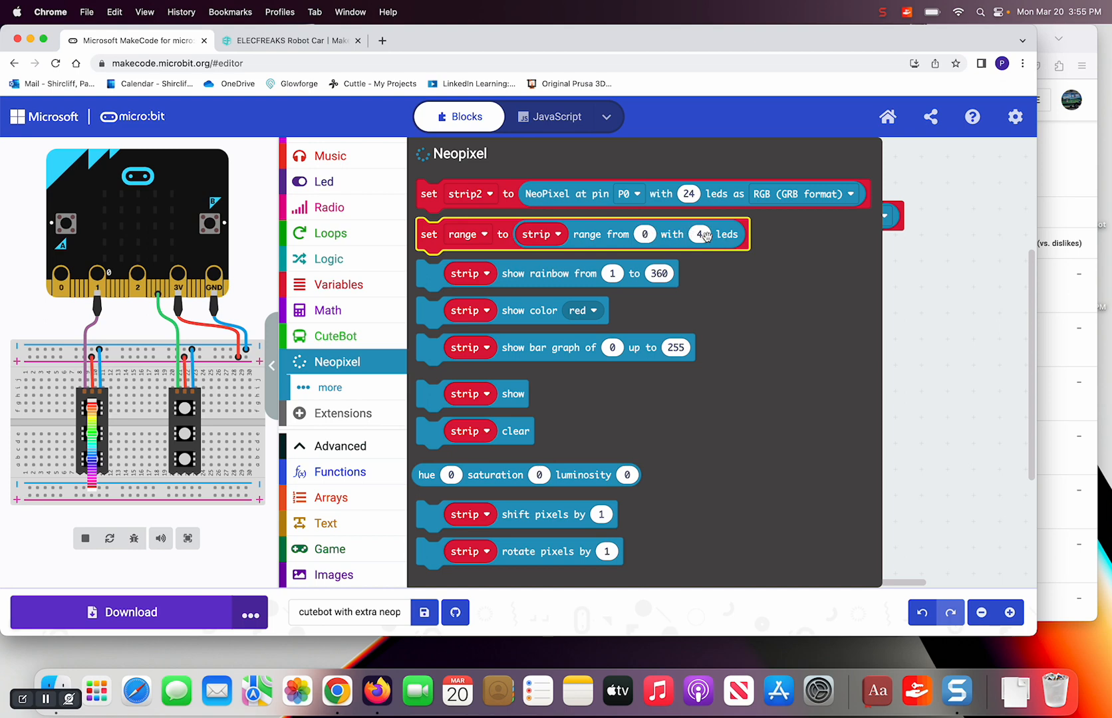
pyautogui.moveTo(691, 235)
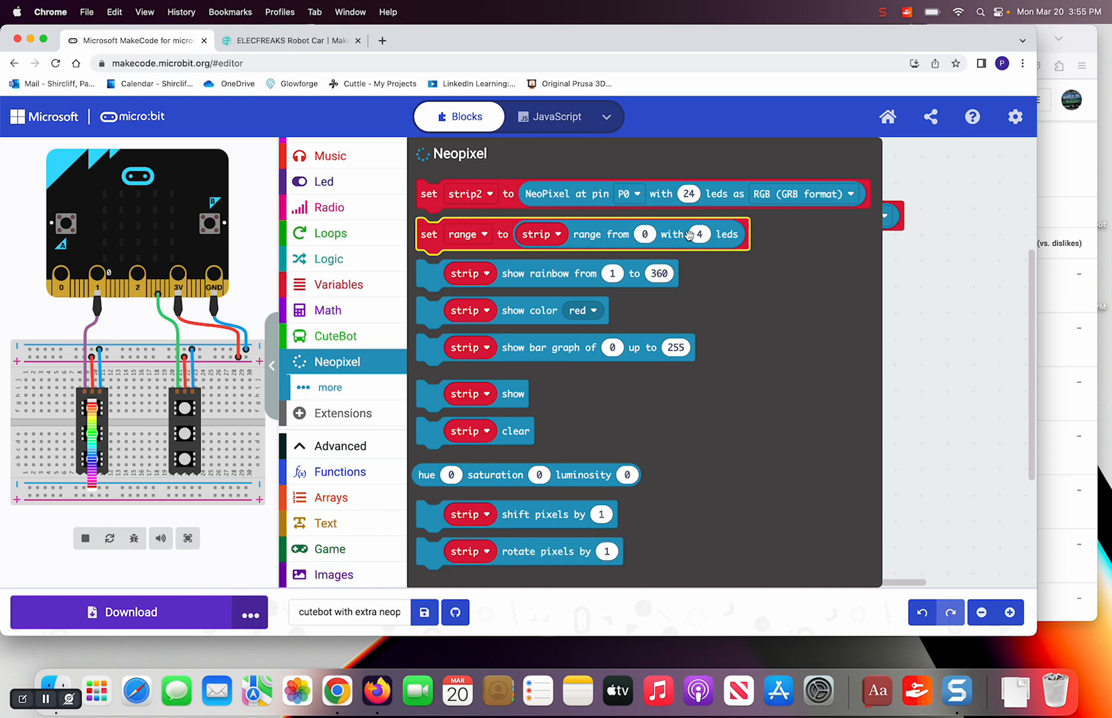
pyautogui.moveTo(711, 257)
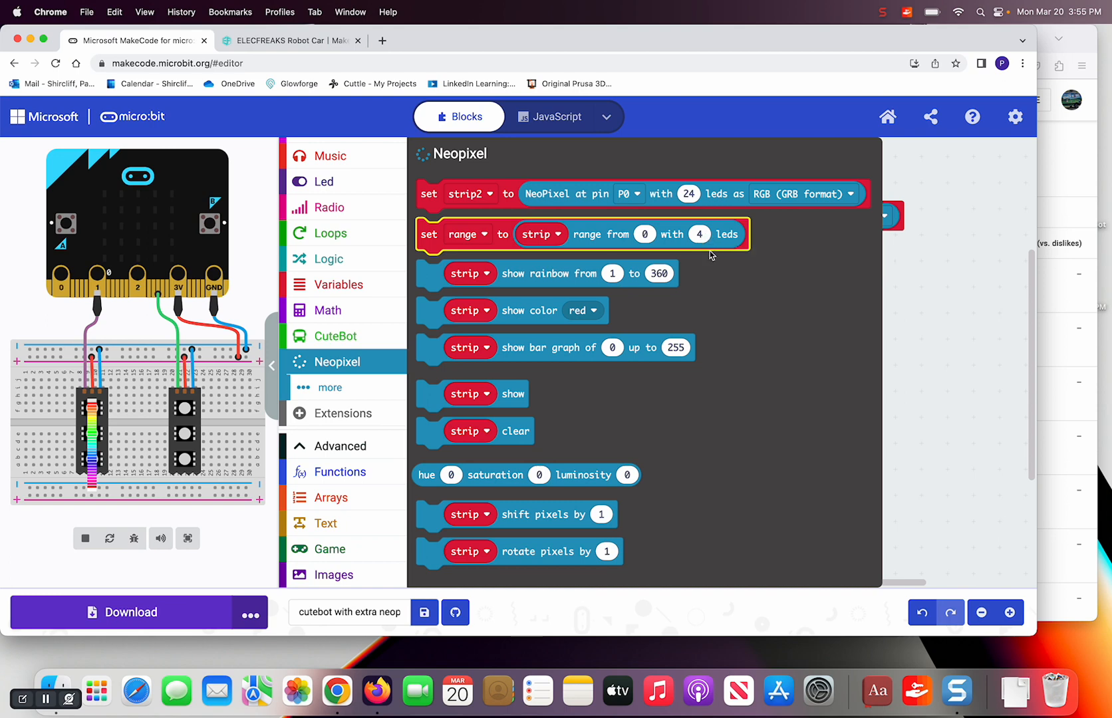
pyautogui.moveTo(865, 292)
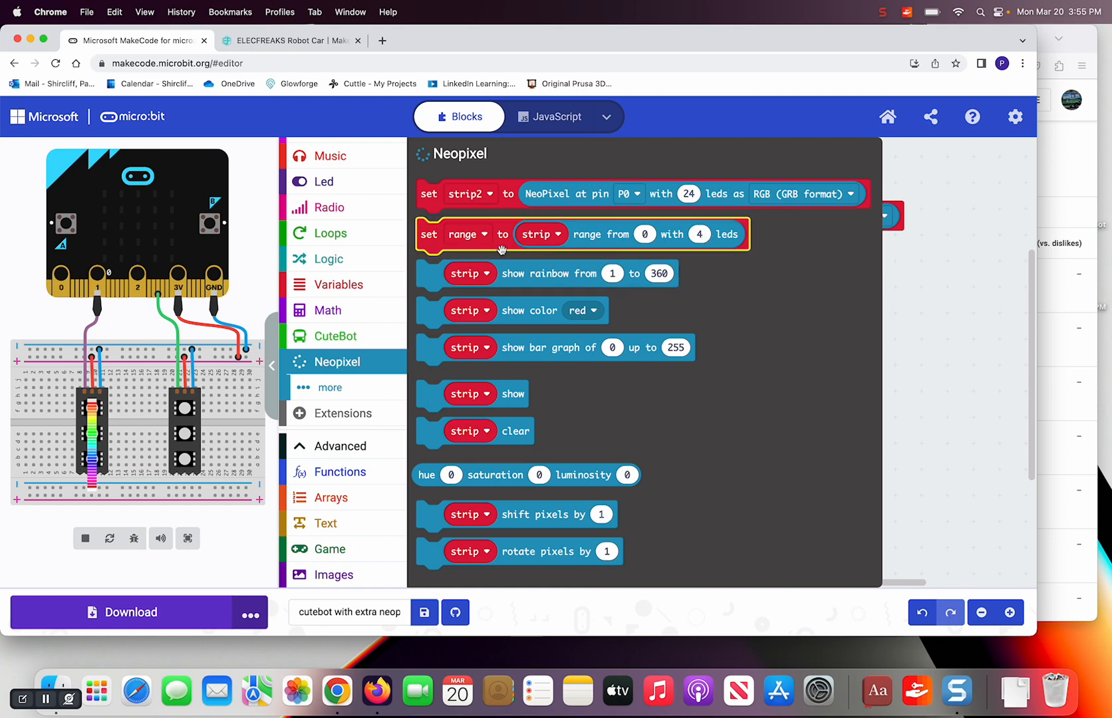
pyautogui.moveTo(502, 238)
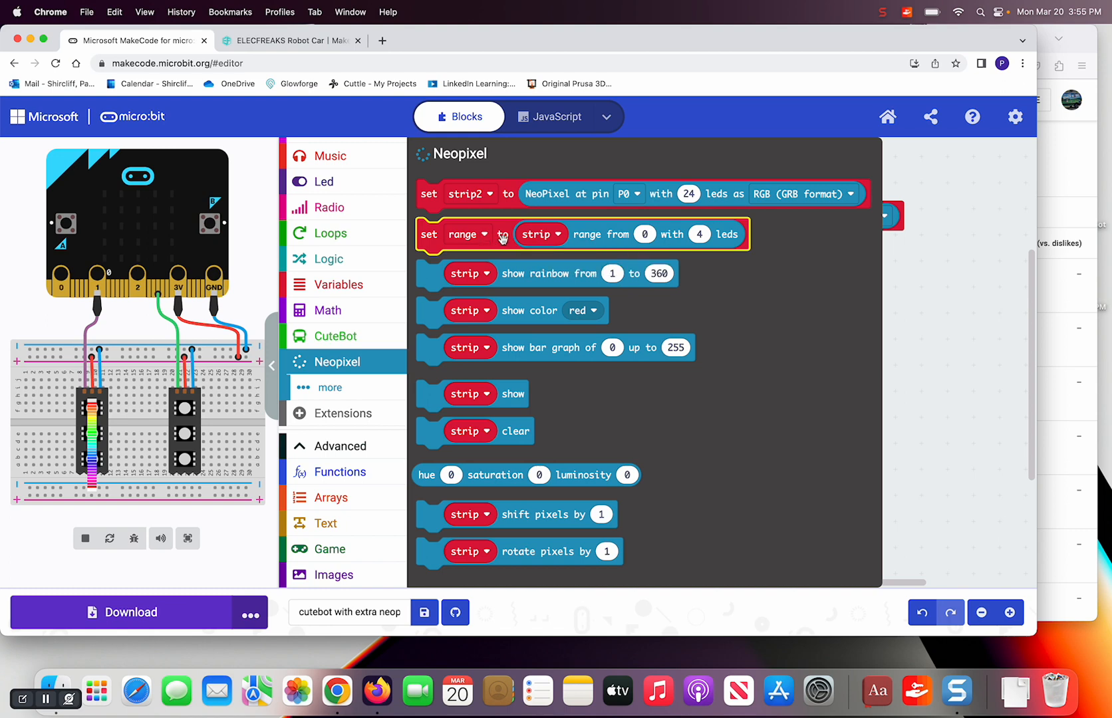
pyautogui.moveTo(860, 339)
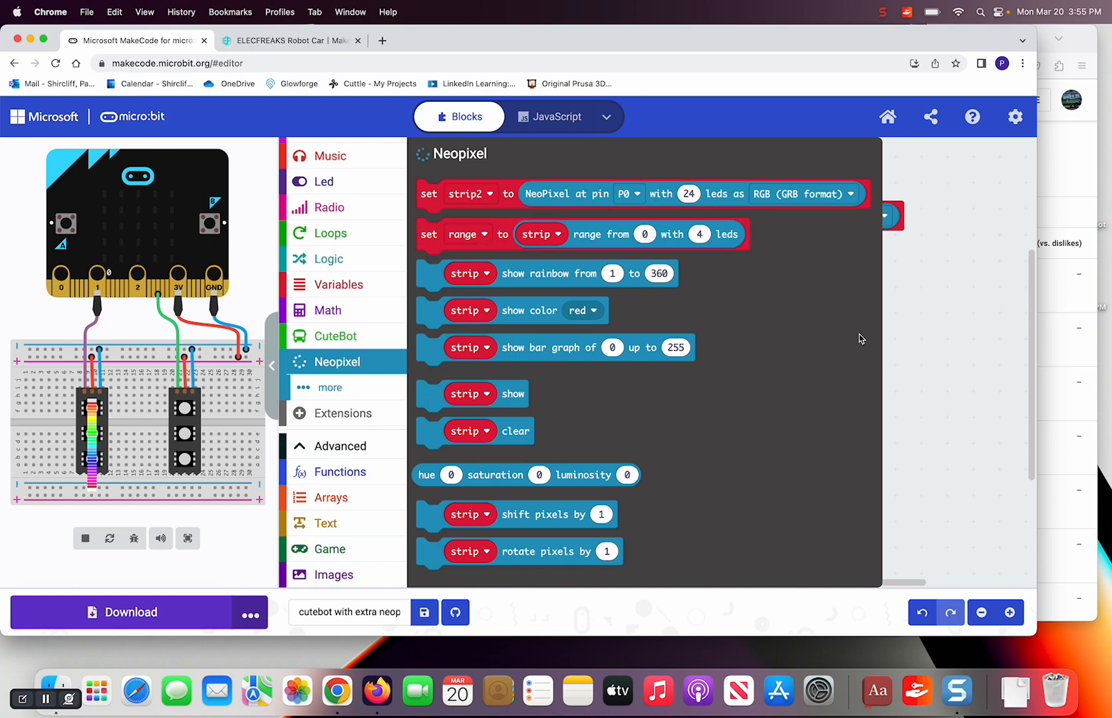
pyautogui.moveTo(918, 336)
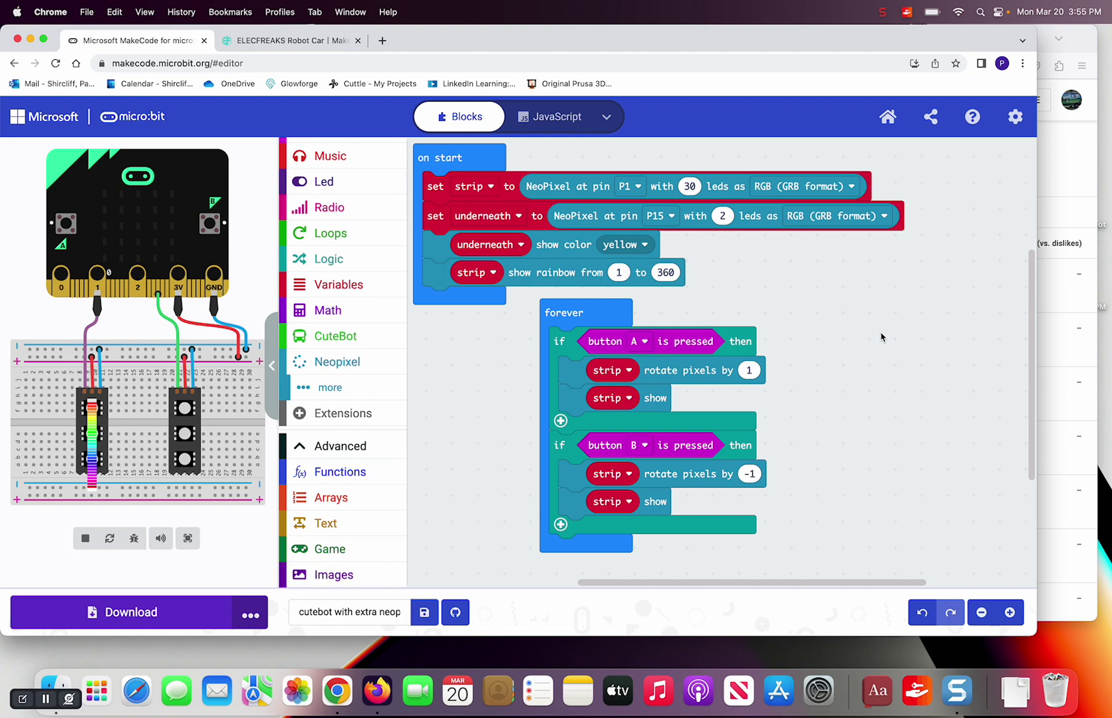
pyautogui.moveTo(362, 339)
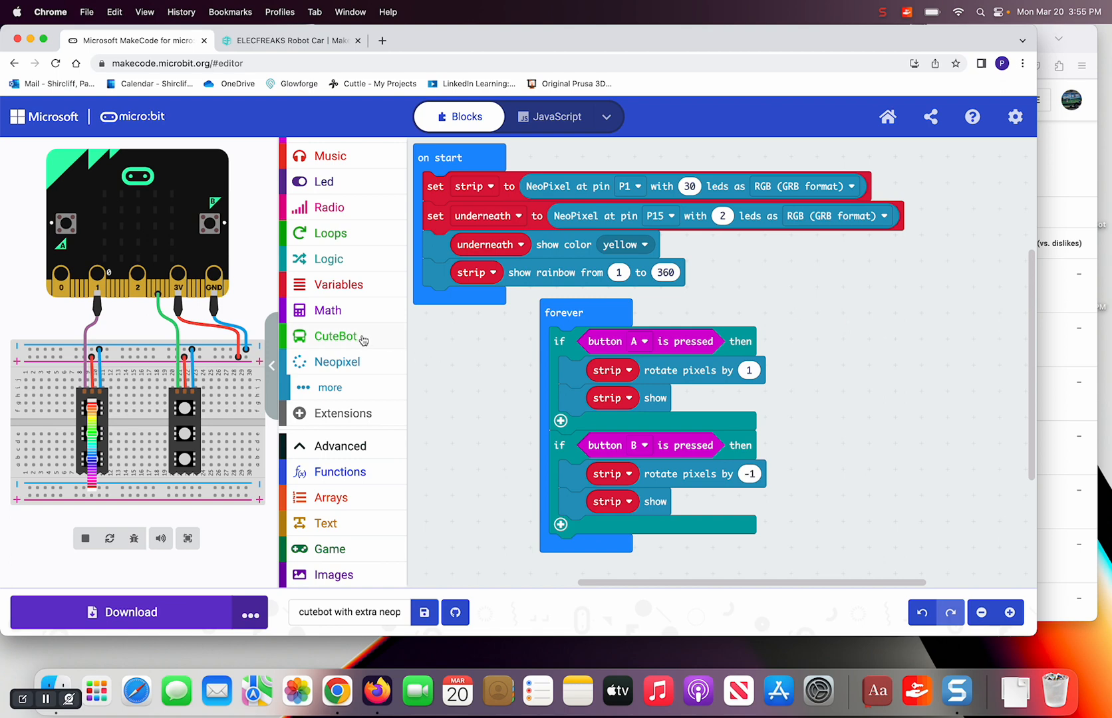
# Step: Dismiss the Neopixel flyout and switch to the CuteBot blocks
pyautogui.click(335, 336)
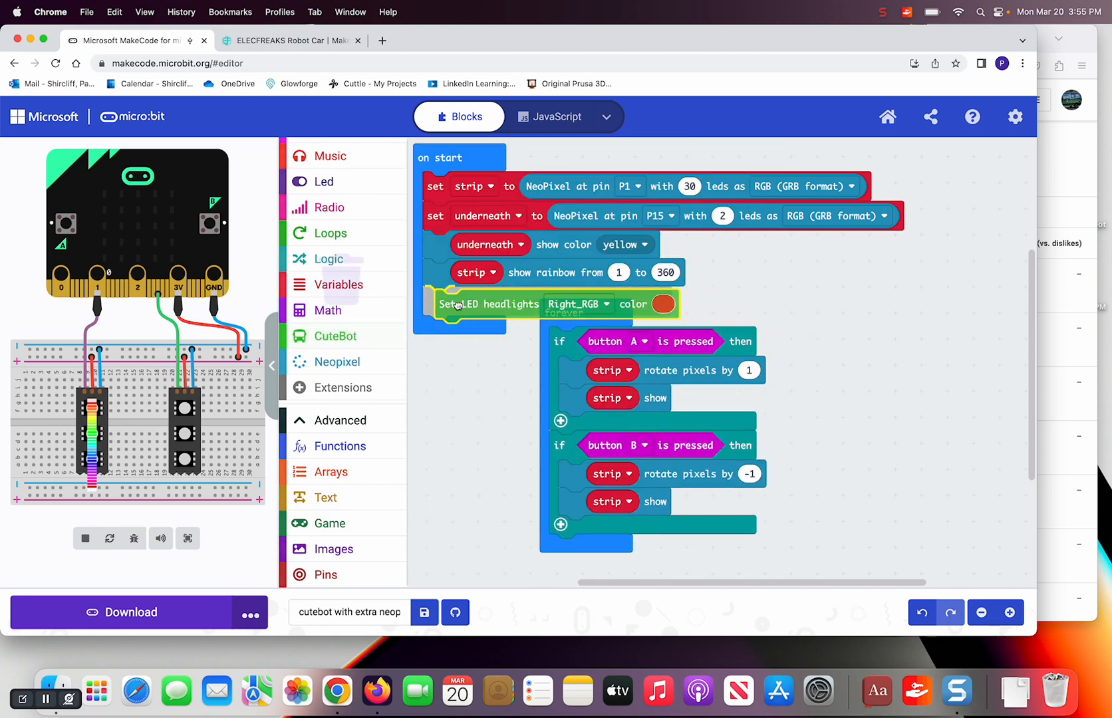
# Step: Add a CuteBot headlights block to on start setting ALL headlights to cyan
pyautogui.click(565, 303)
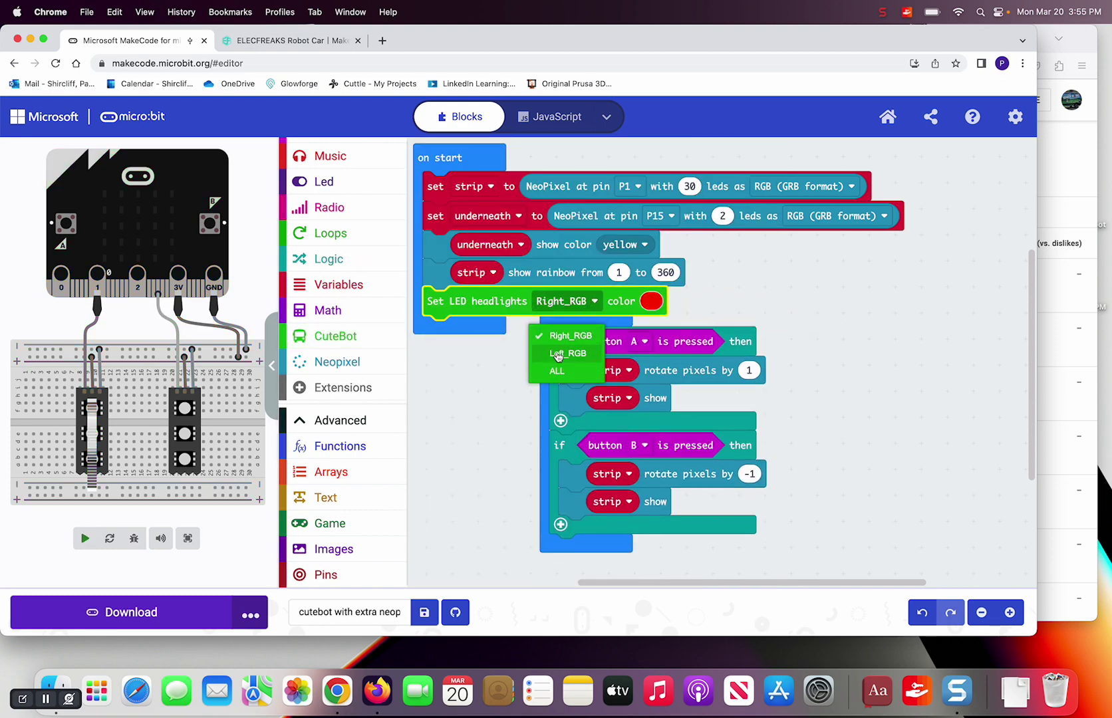
pyautogui.click(557, 372)
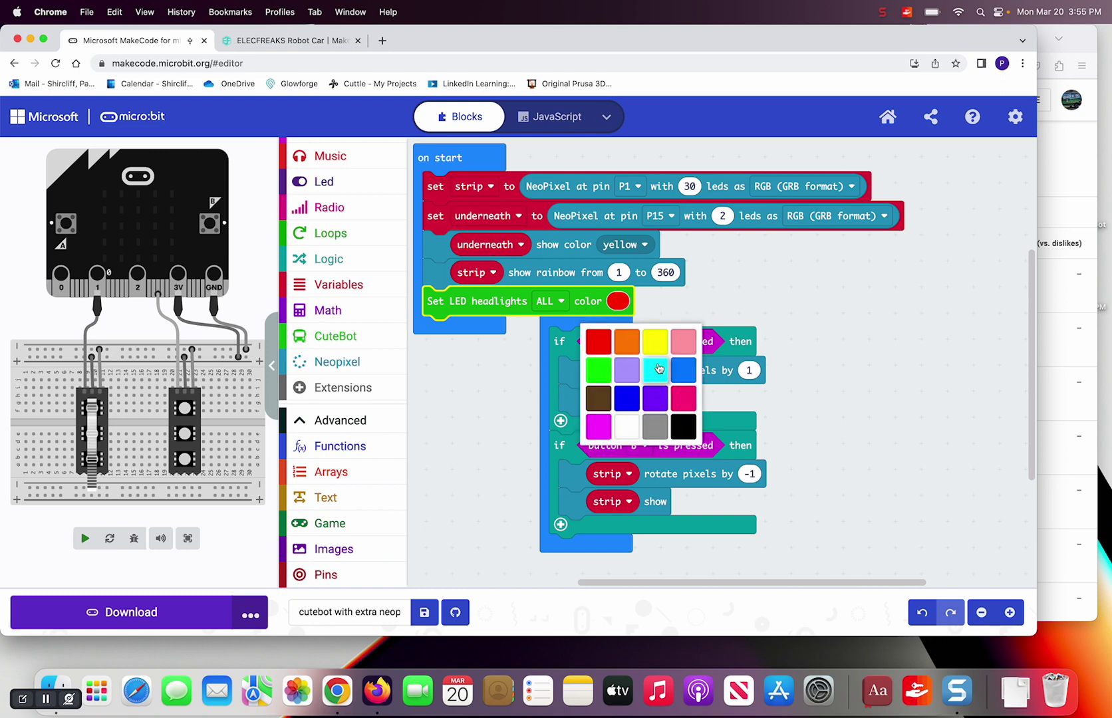
pyautogui.click(655, 369)
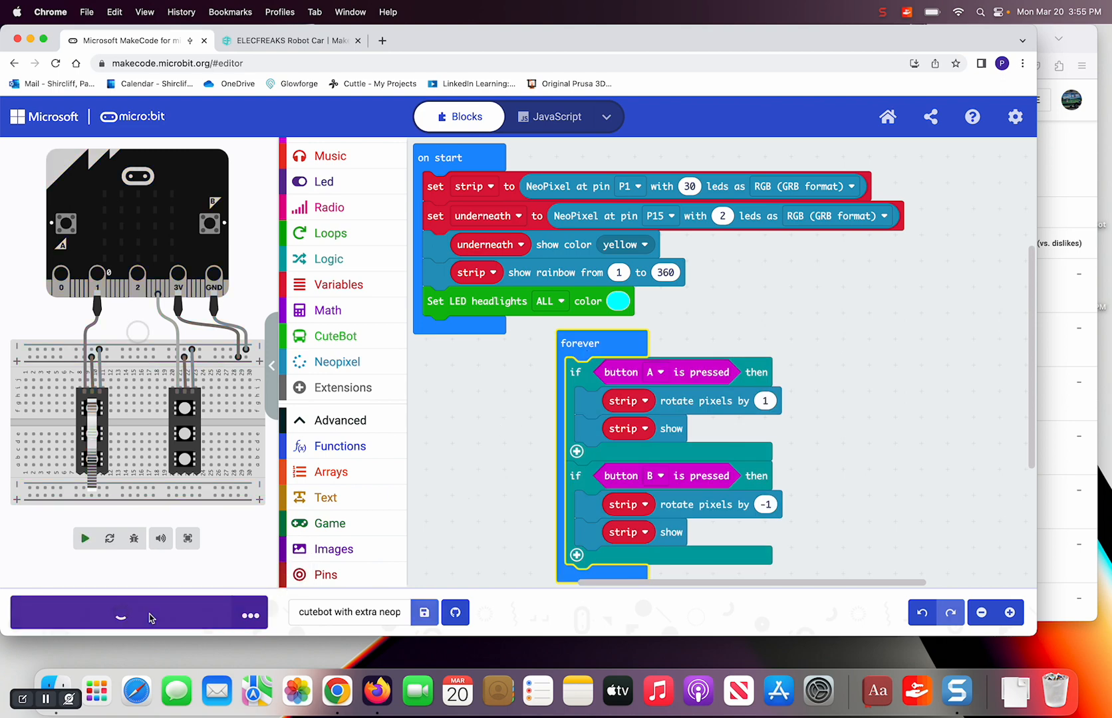
# Step: Download the CuteBot program's hex file to the micro:bit
pyautogui.click(84, 538)
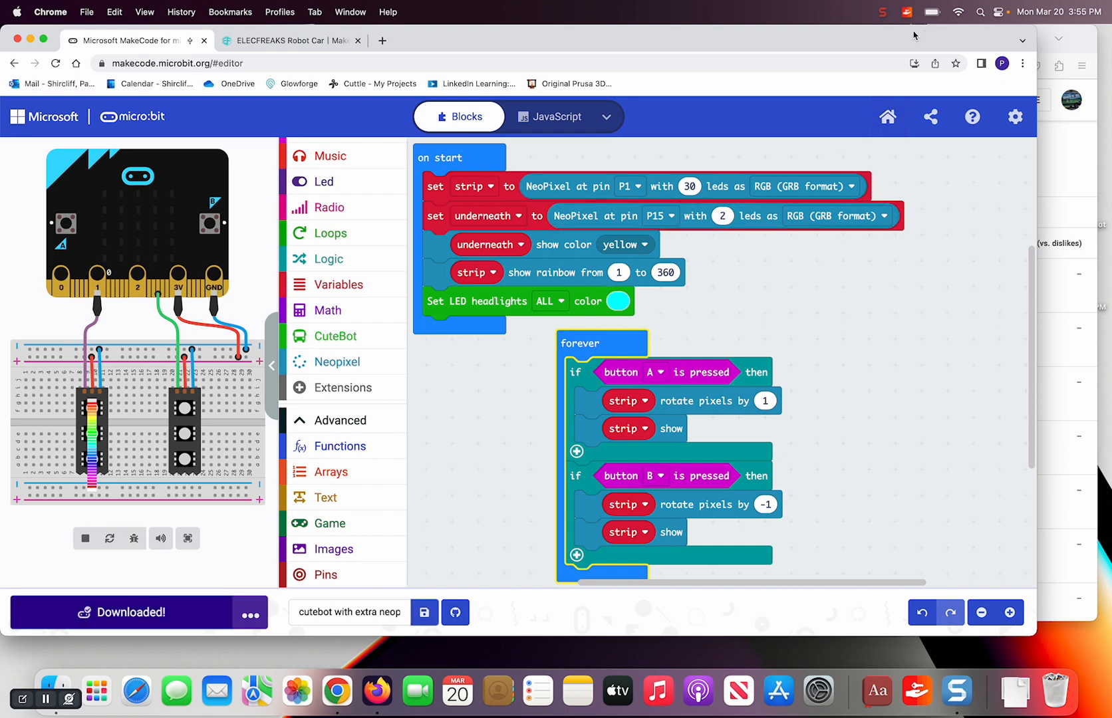
pyautogui.click(881, 12)
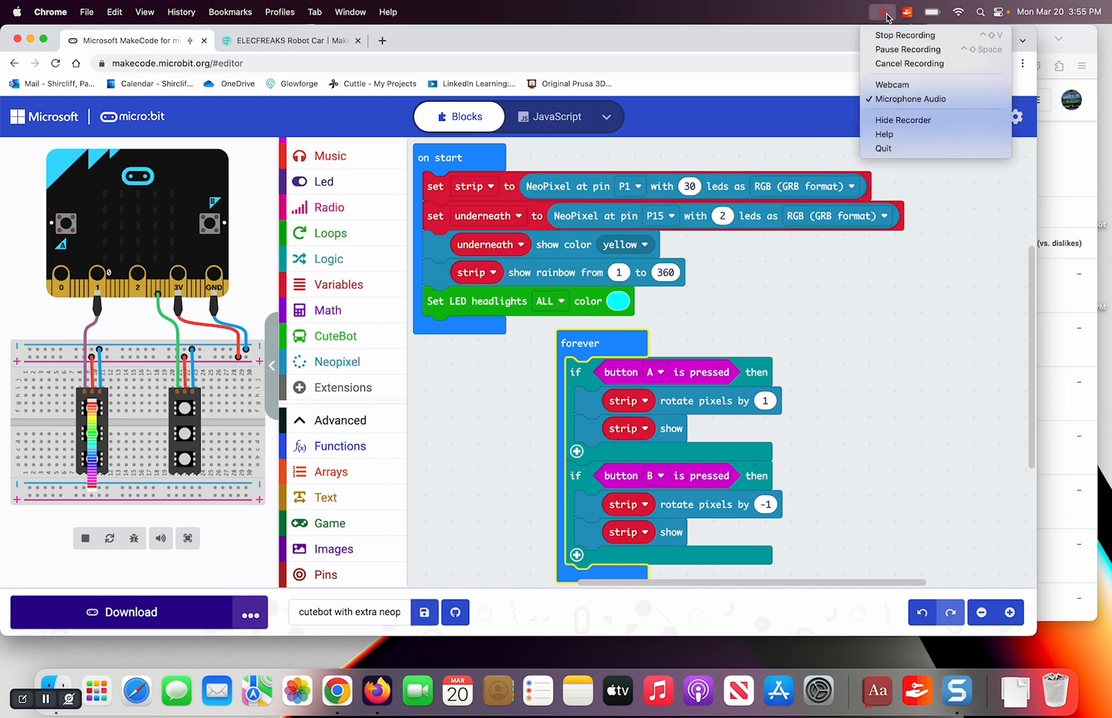